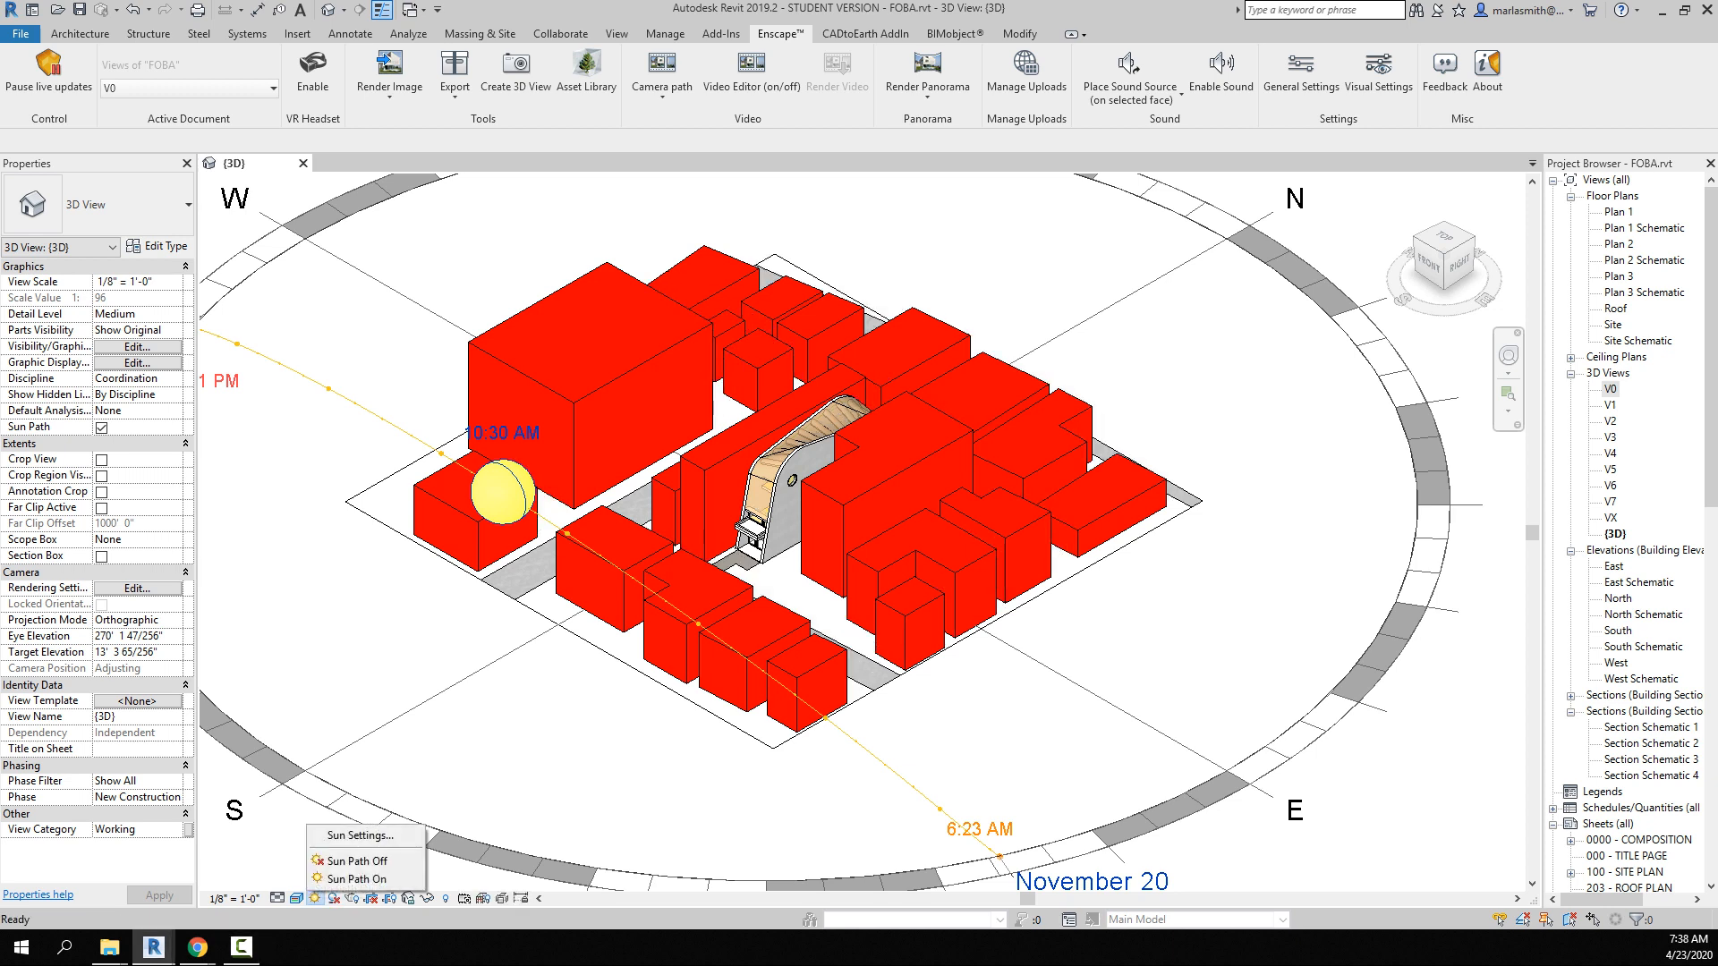
Turn the sun path off and switch the site massing to Hidden Line visual style.
left_click(351, 861)
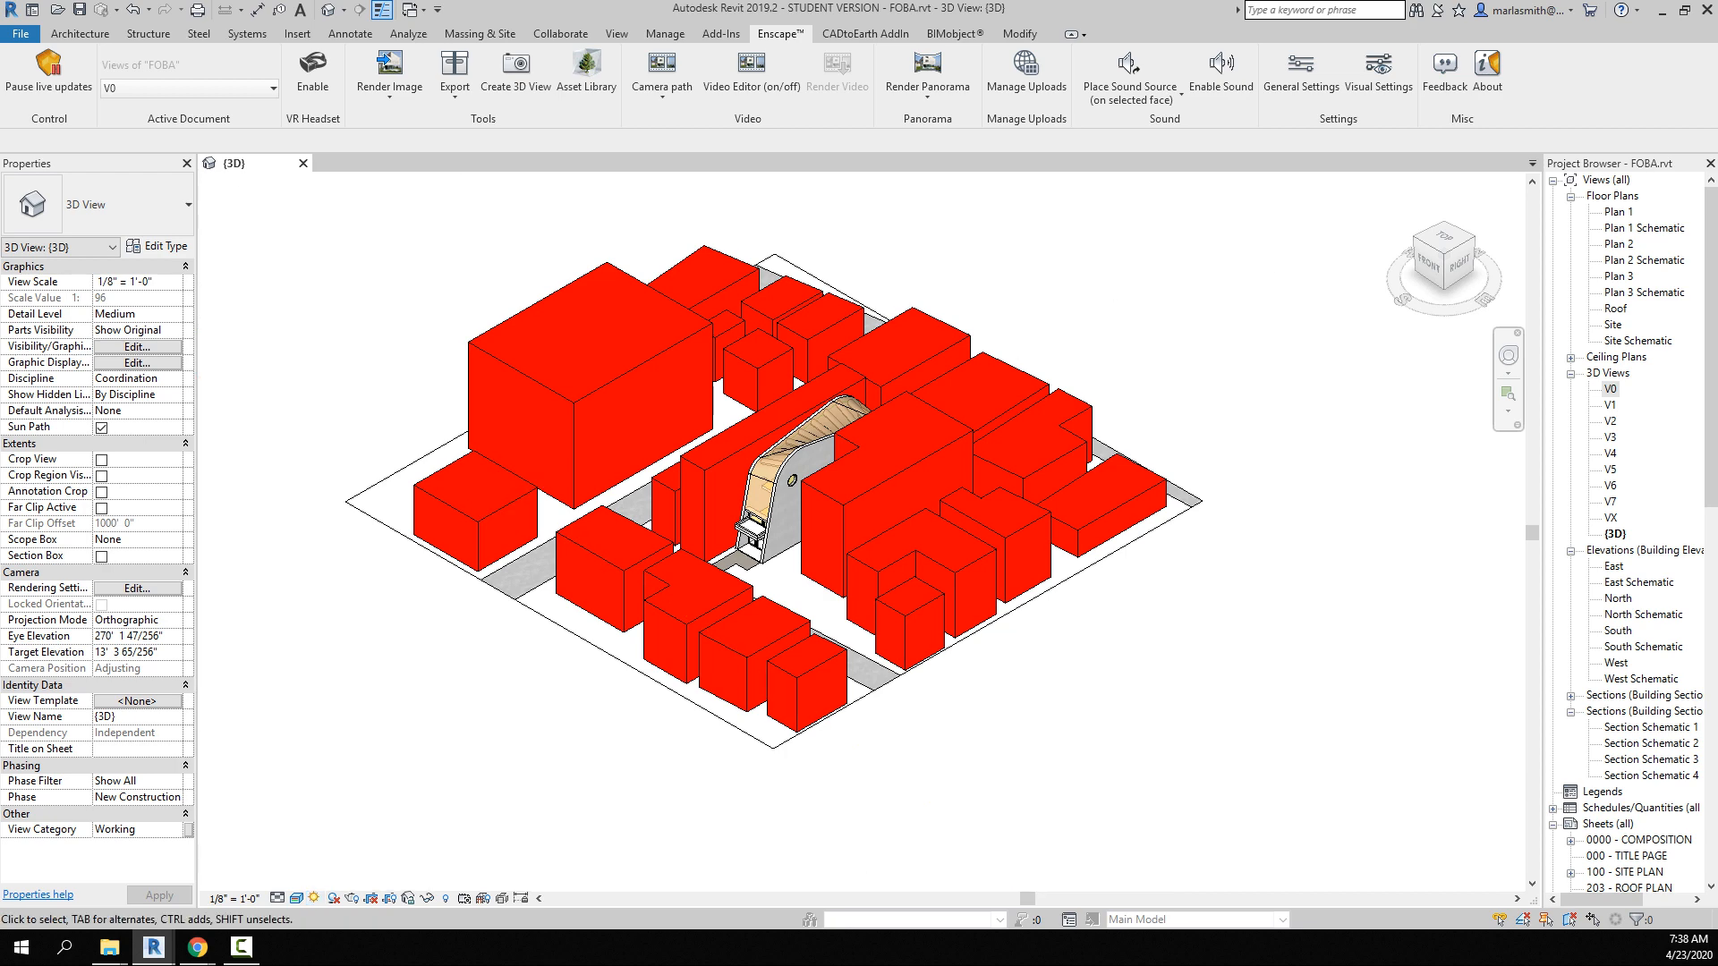
left_click(291, 898)
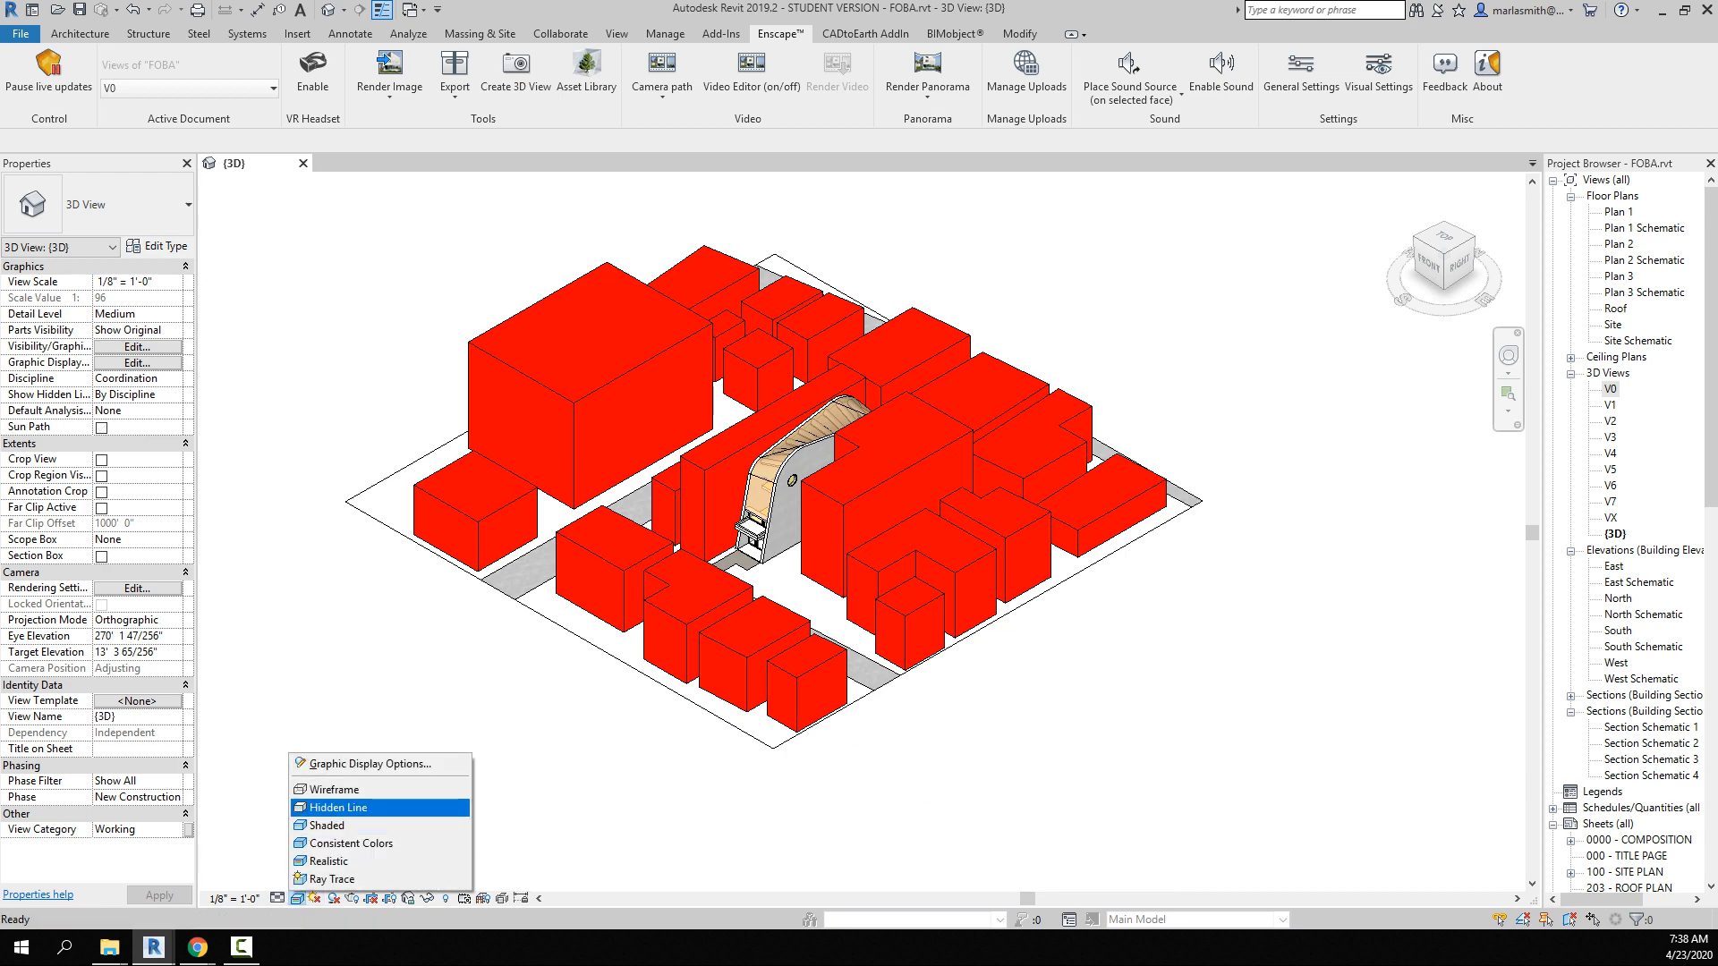
left_click(331, 789)
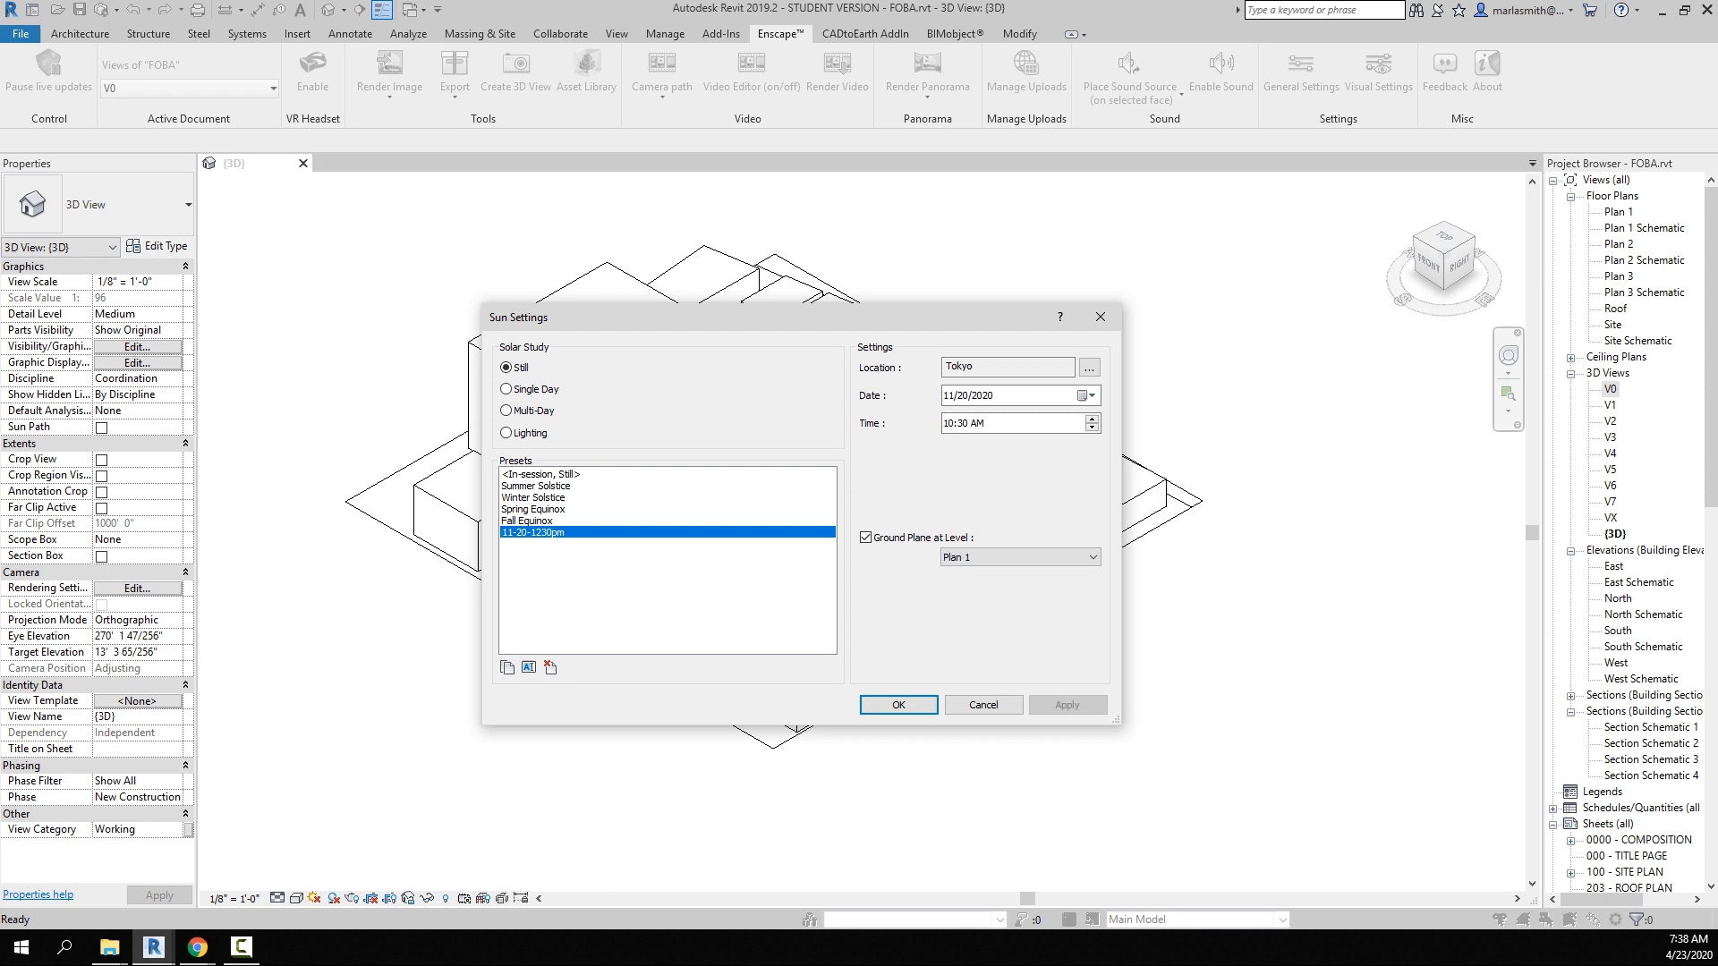
Choose the Summer Solstice preset, edit the date year, and accept the sun settings.
left_click(535, 485)
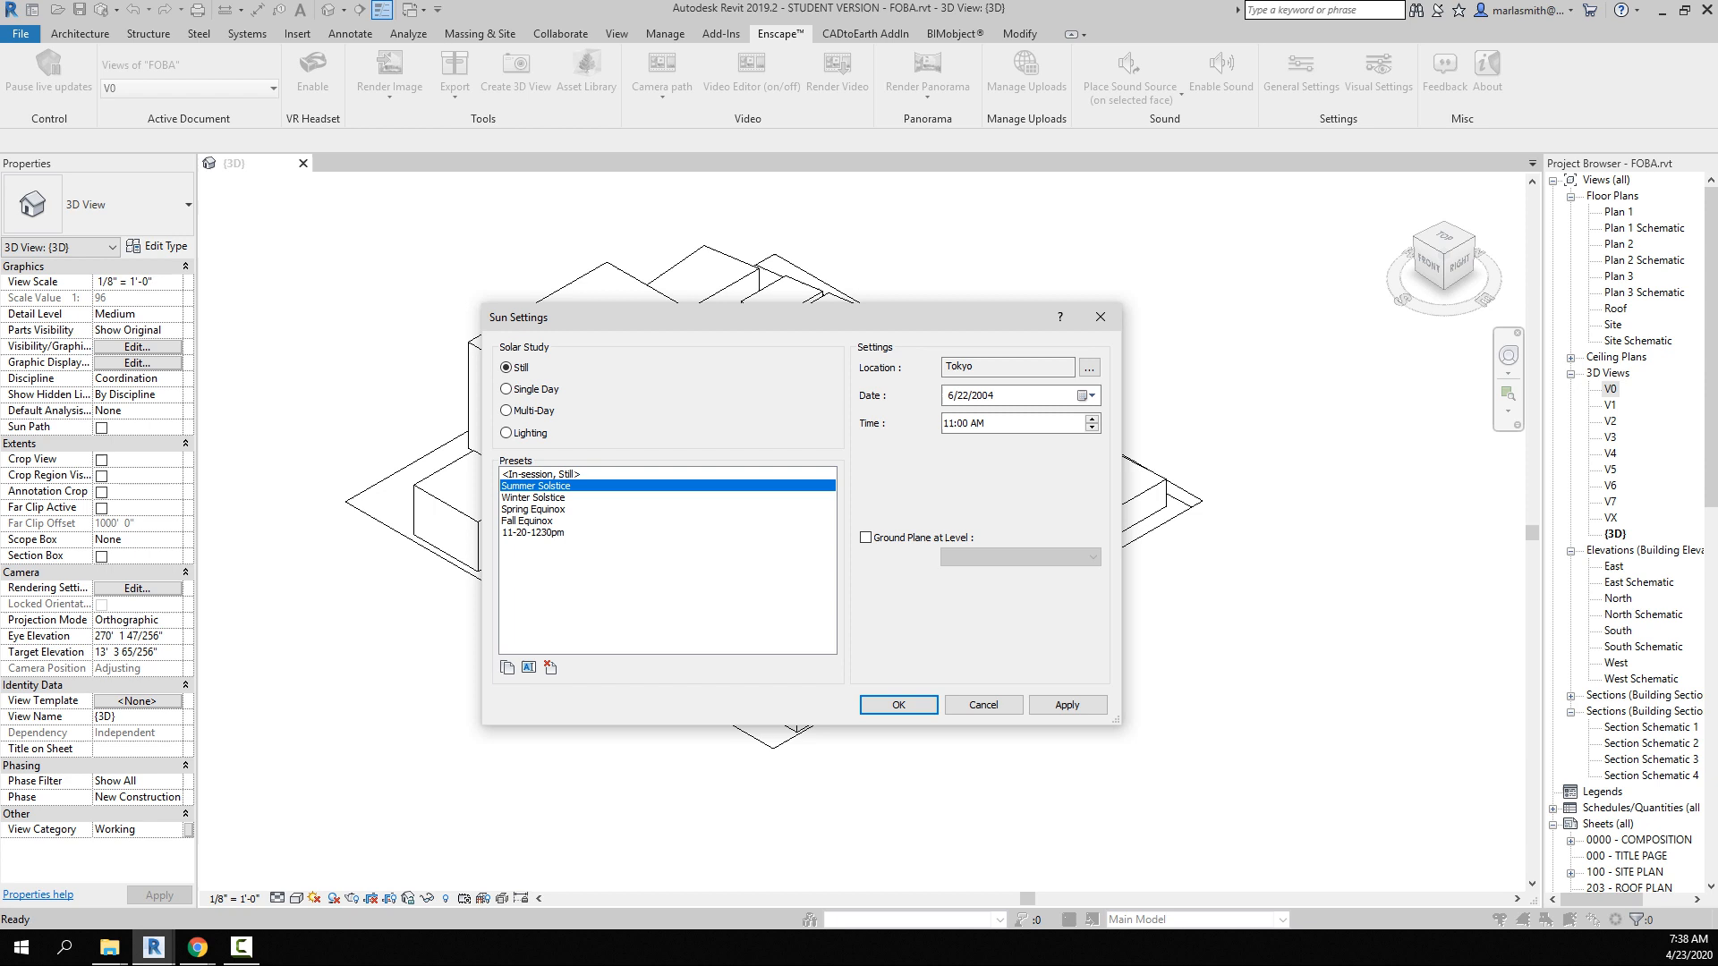
double_click(973, 395)
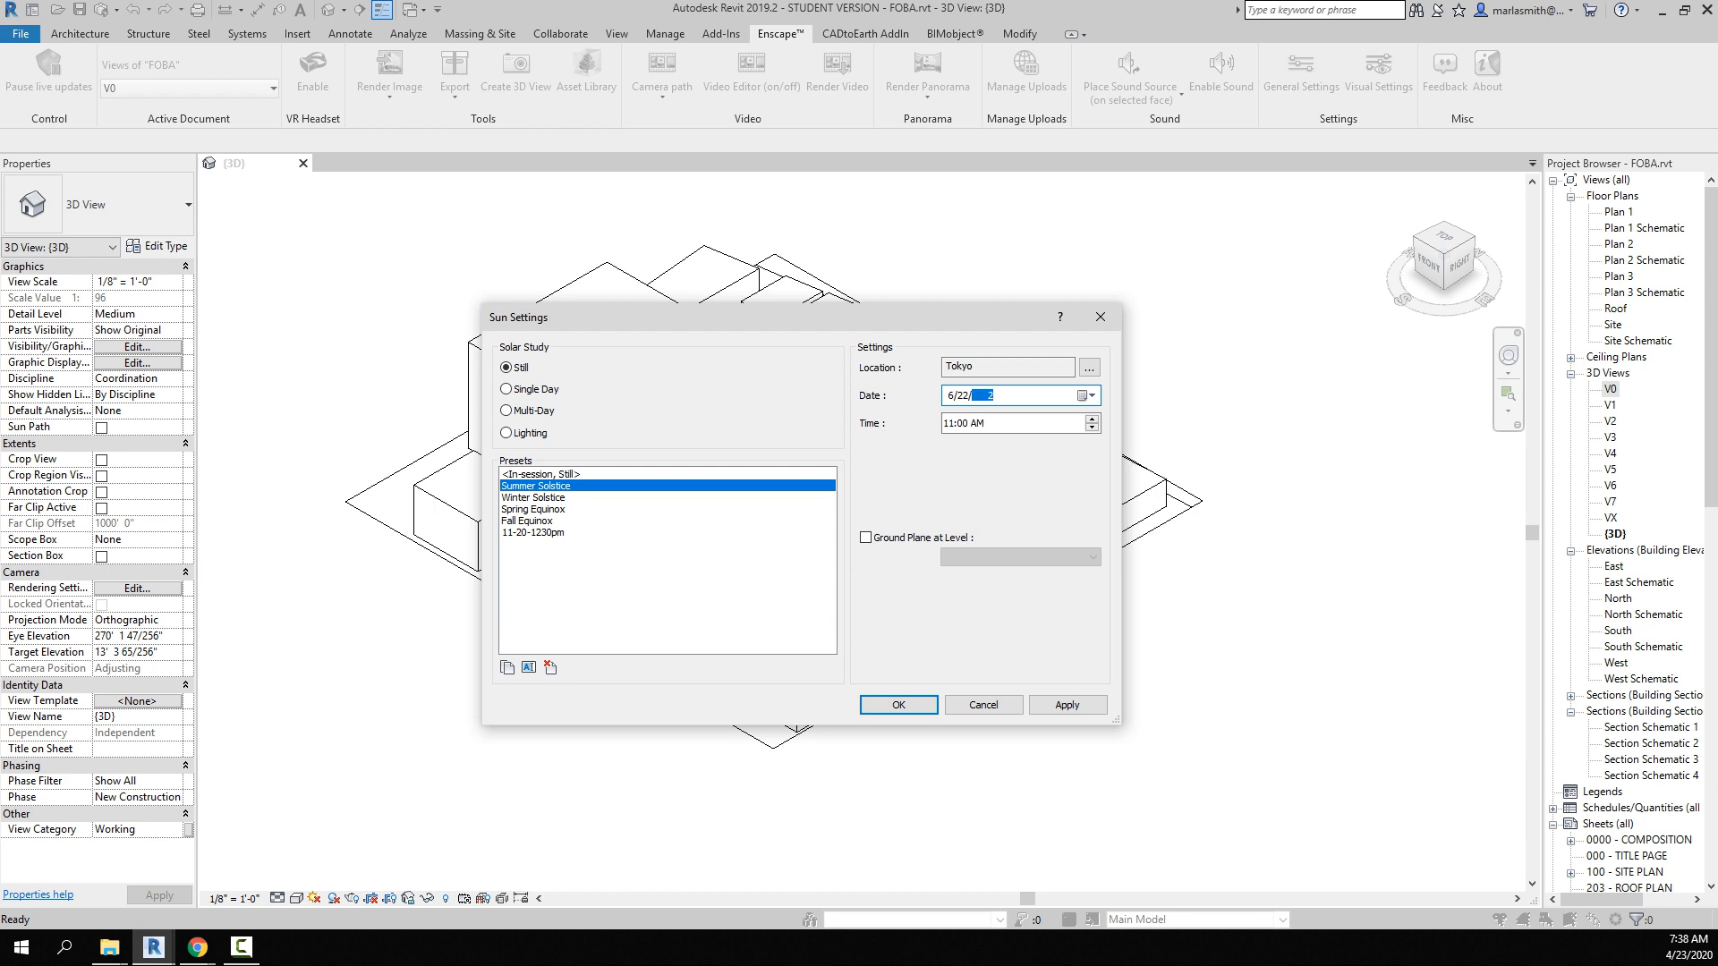
type("202")
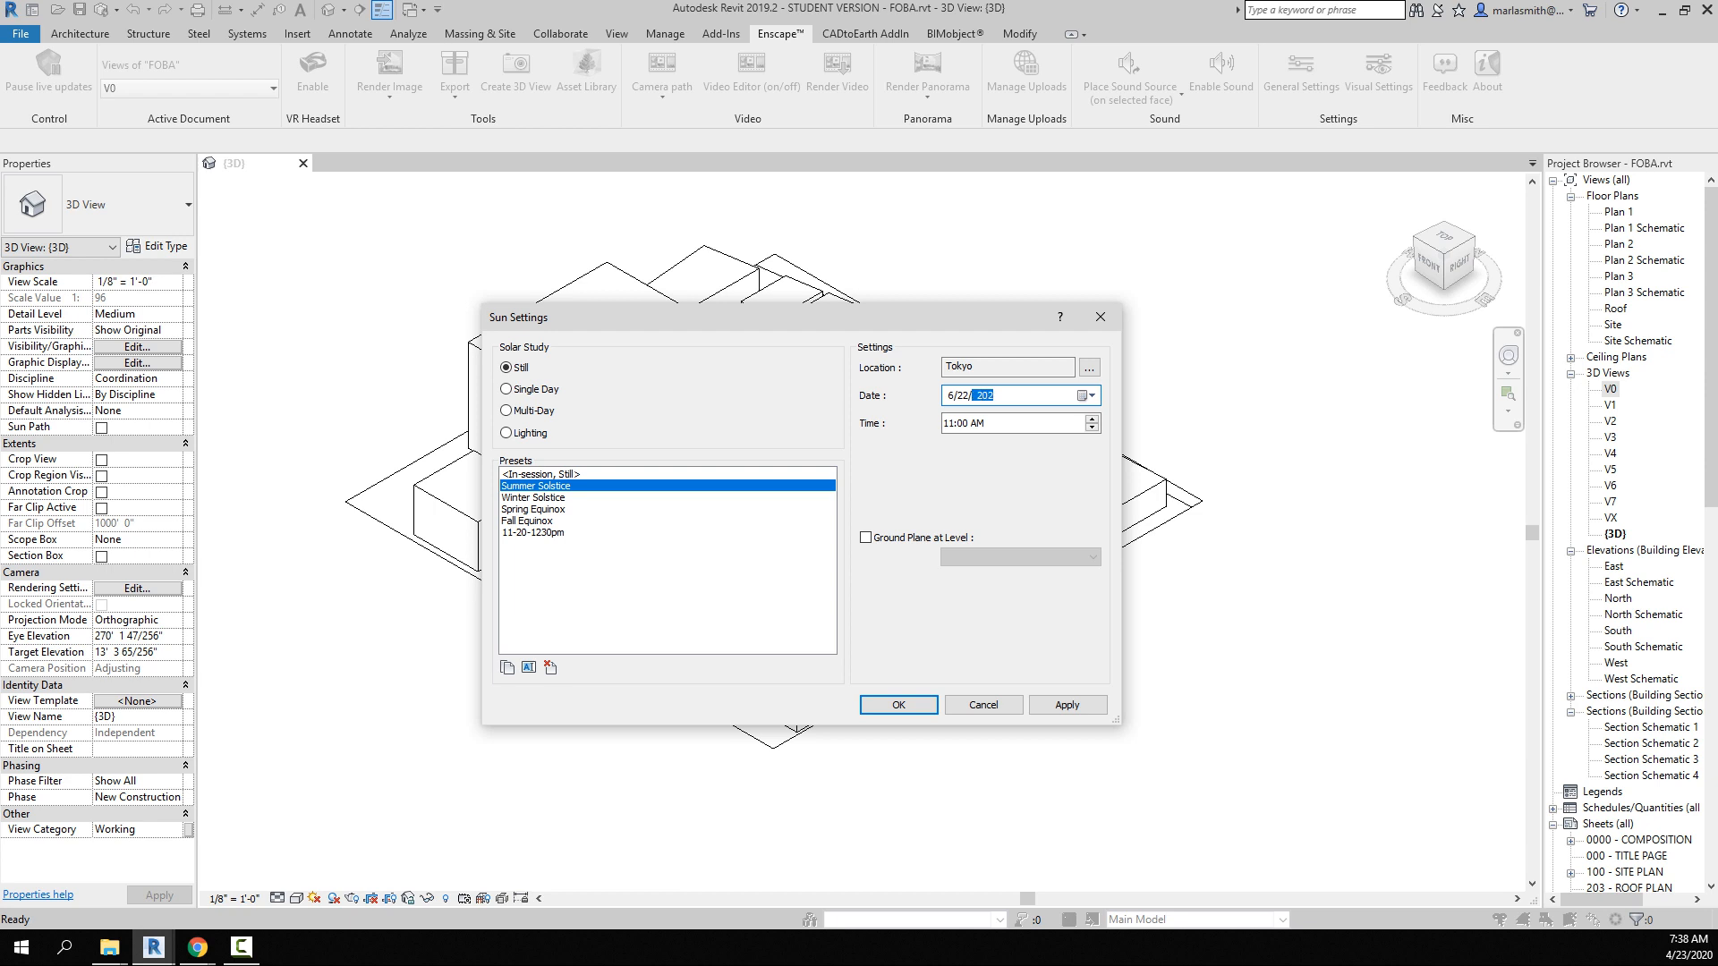
left_click(897, 705)
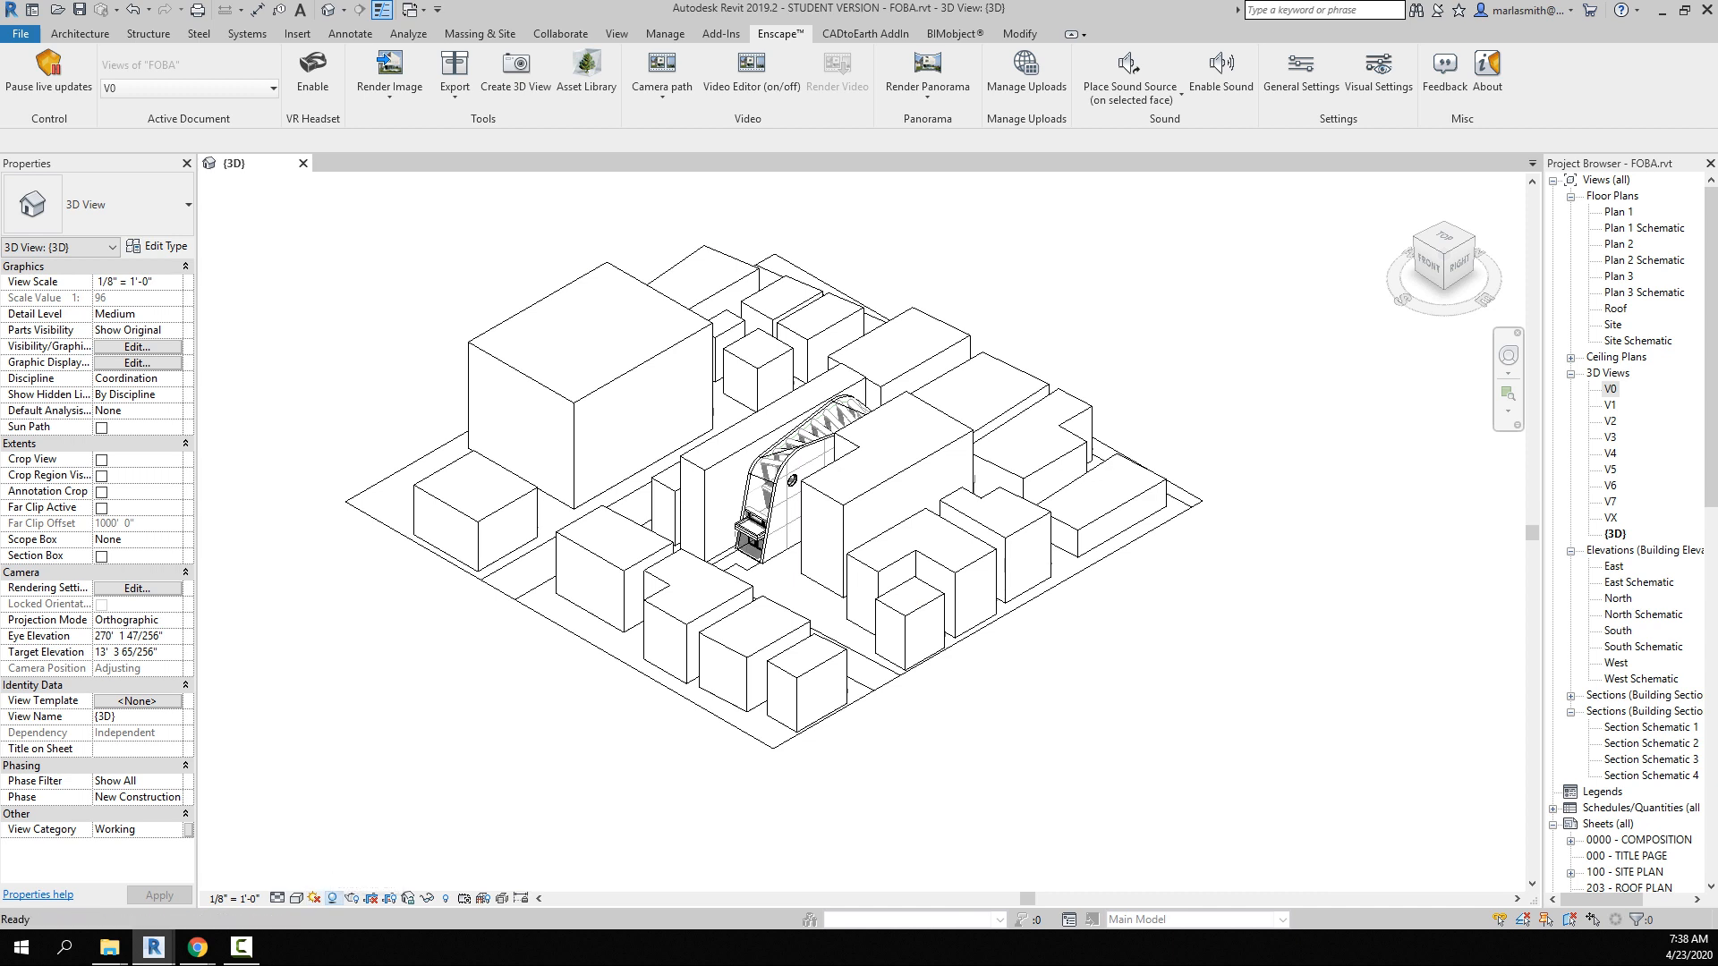
Turn the sun path on and set its size to 100% in Properties.
left_click(345, 897)
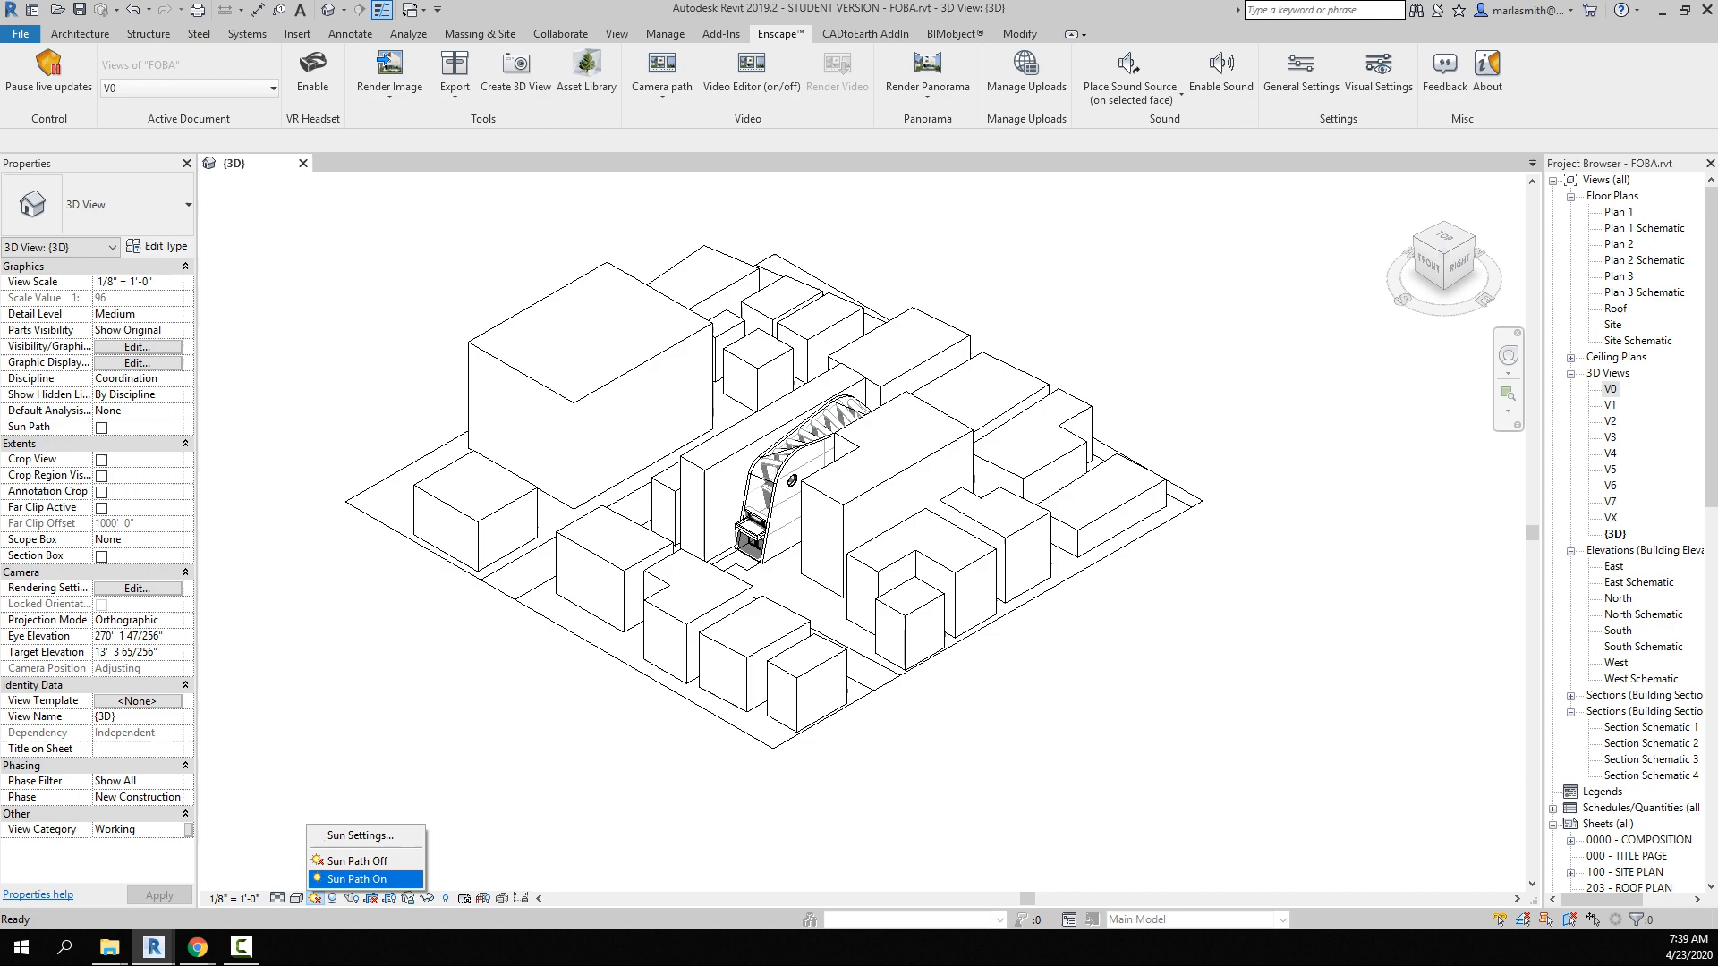
left_click(347, 878)
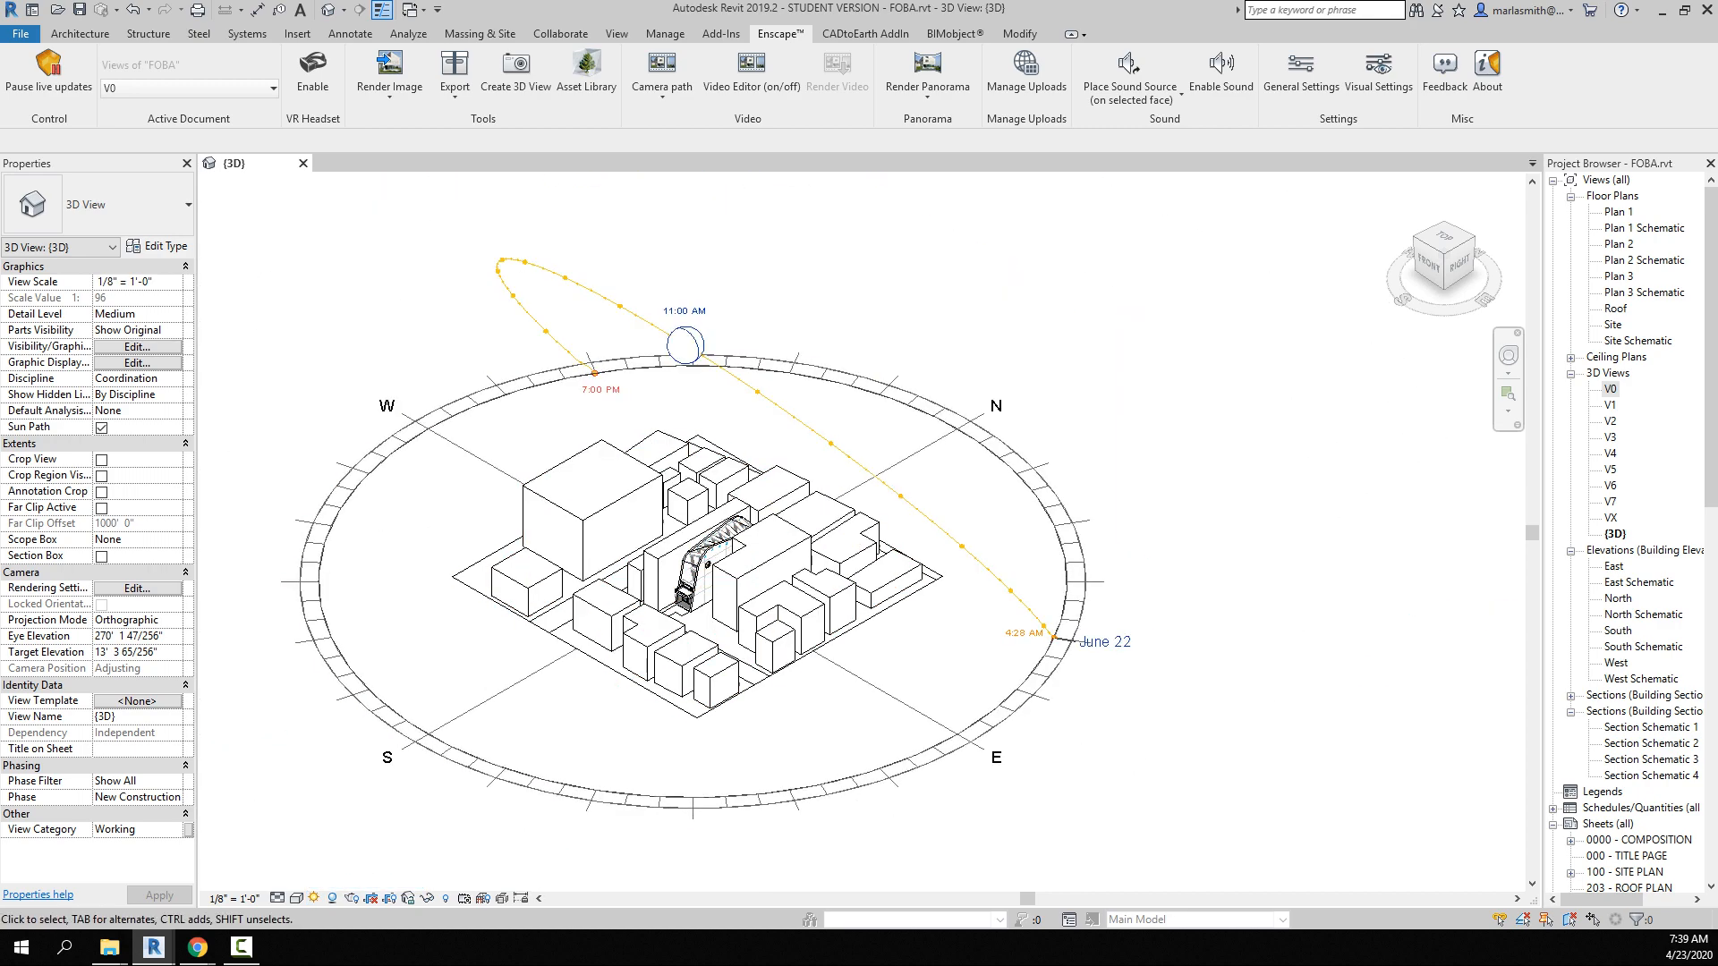
left_click(680, 515)
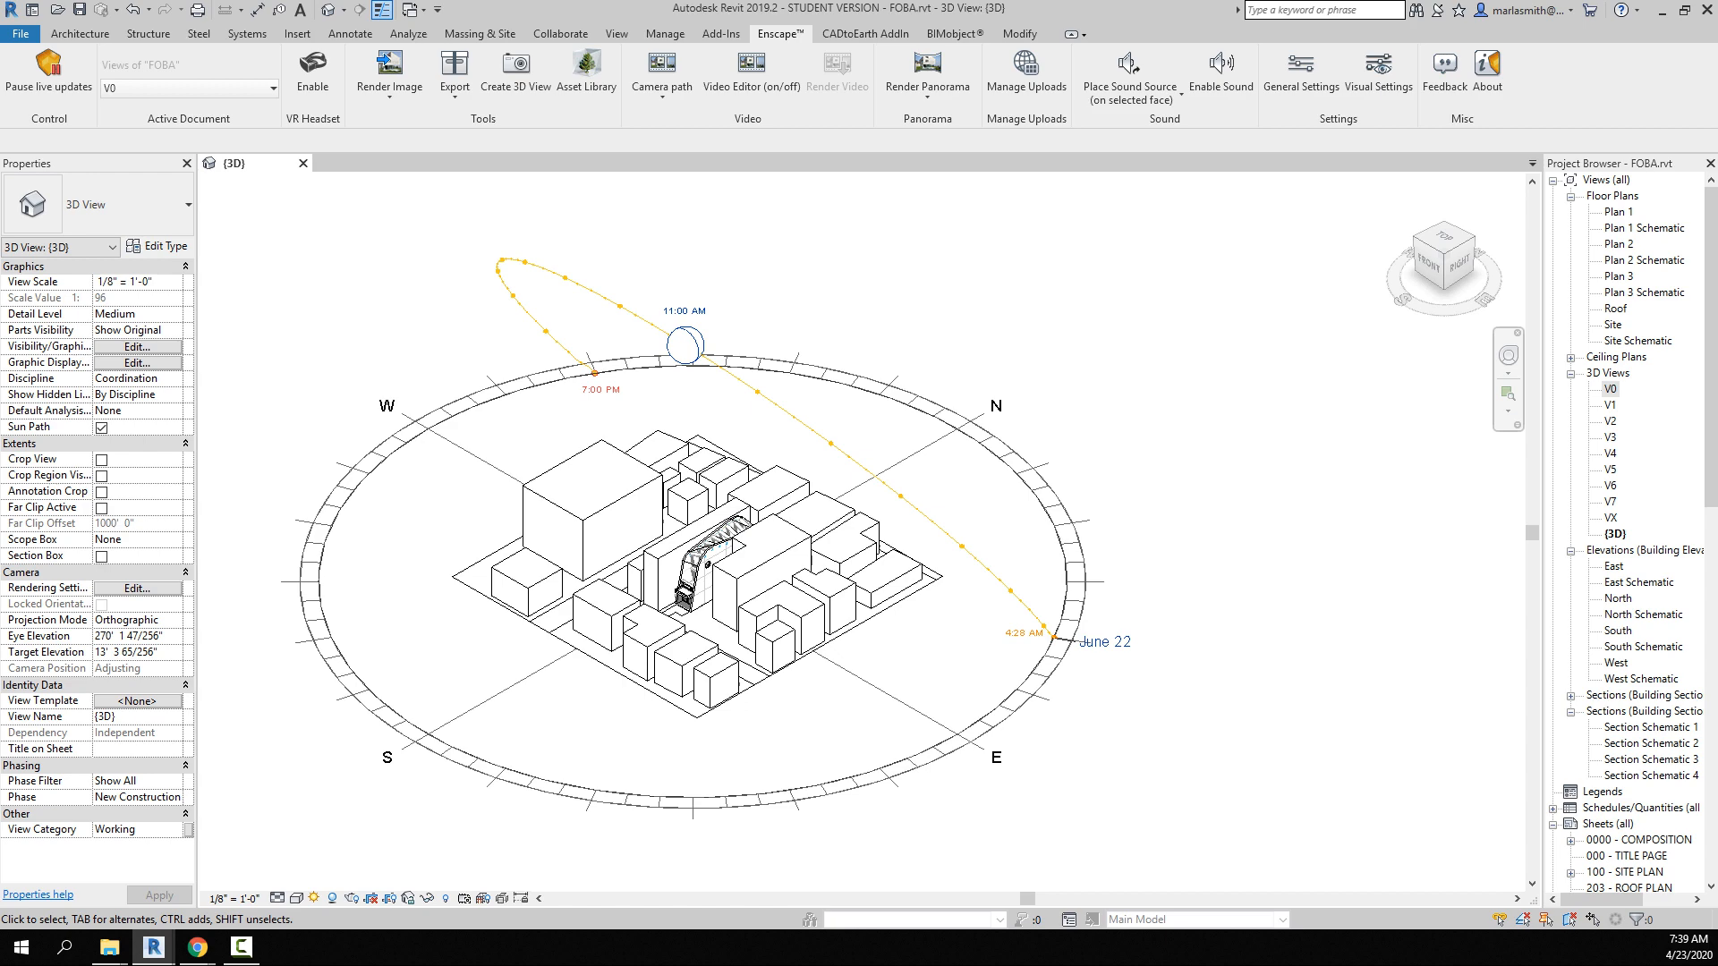
left_click(685, 345)
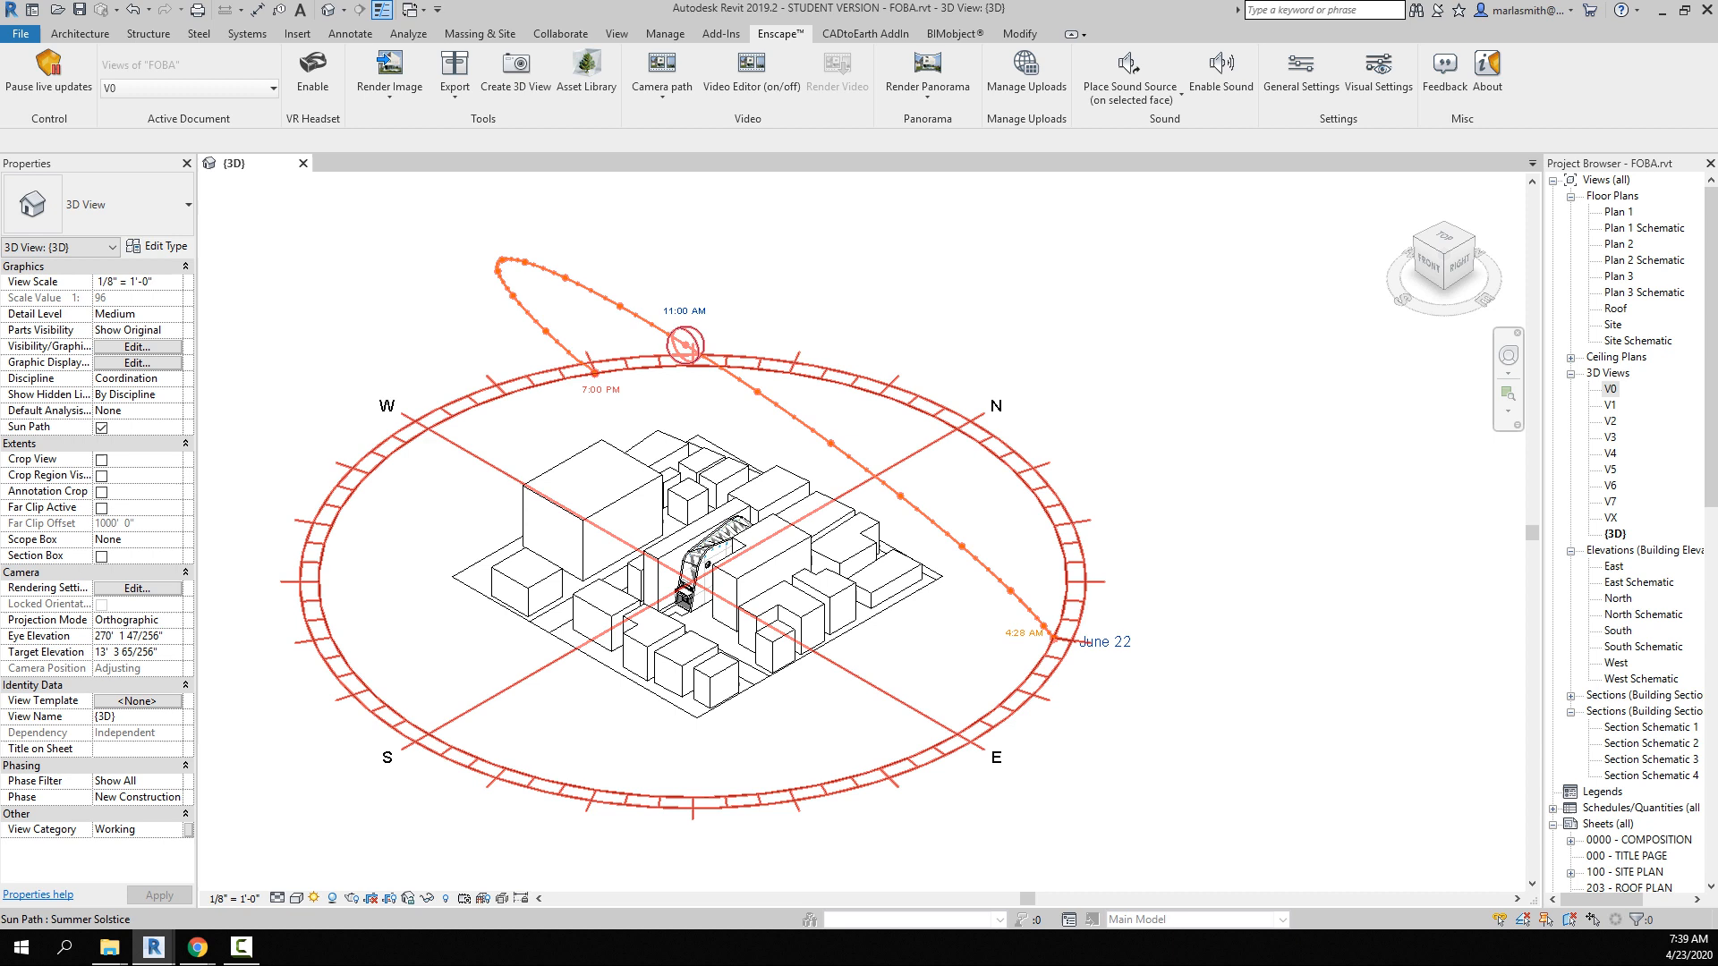
left_click(684, 343)
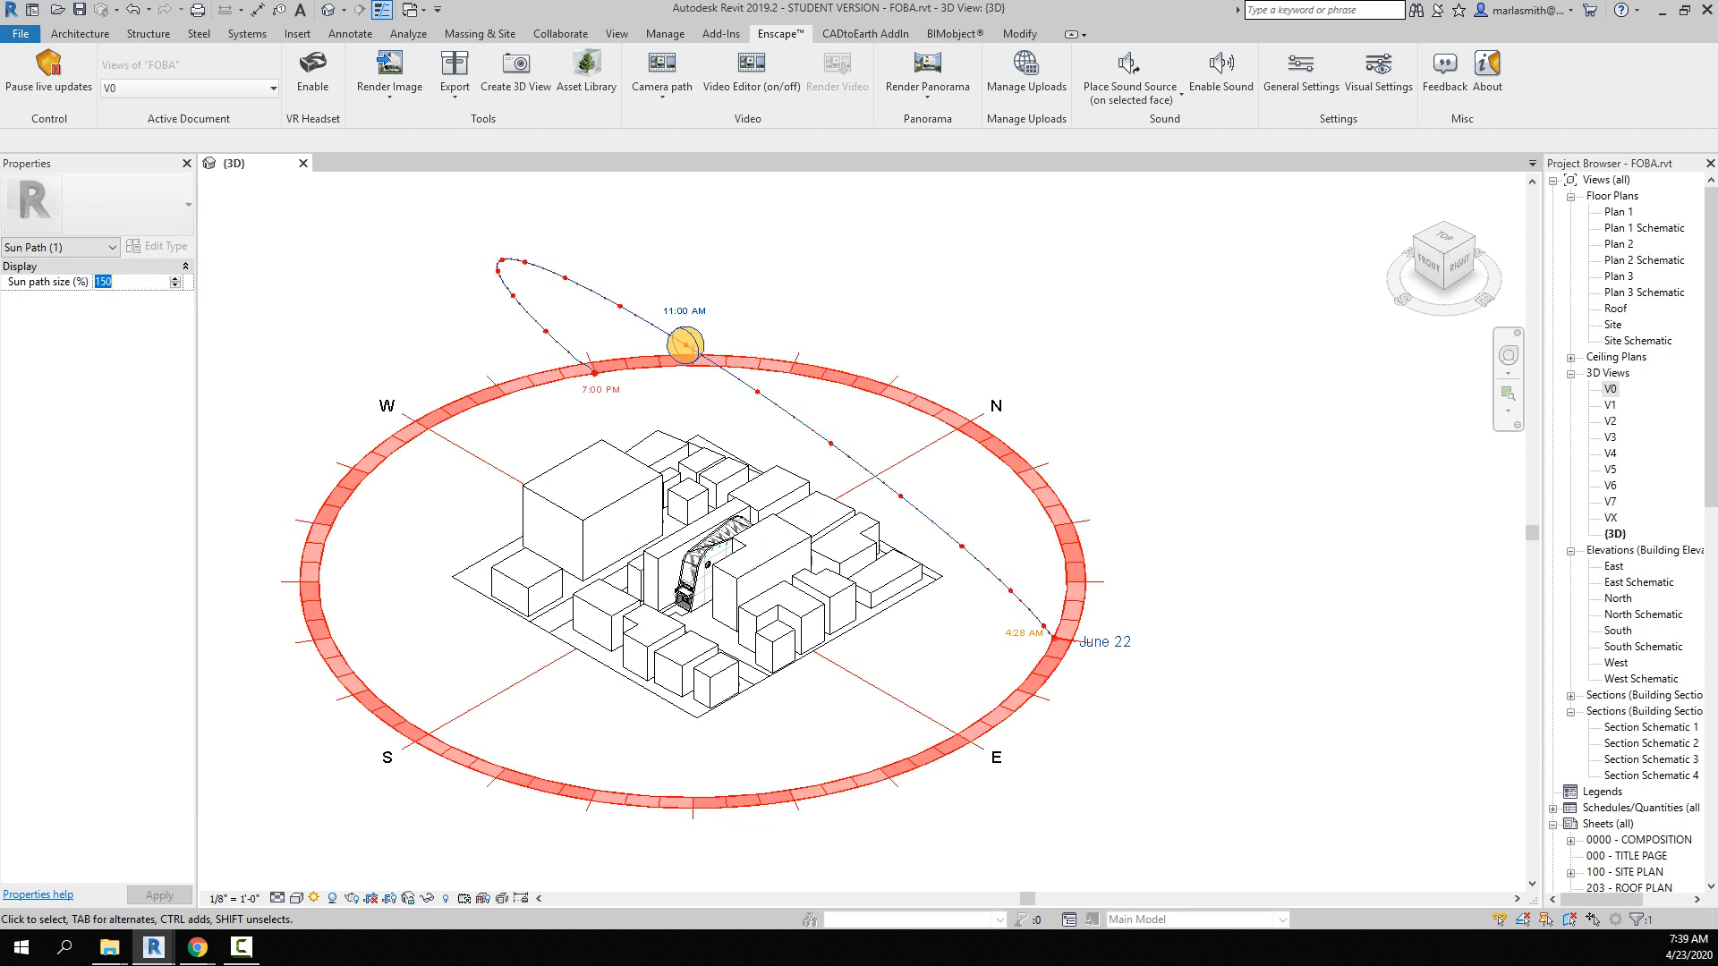
type("100")
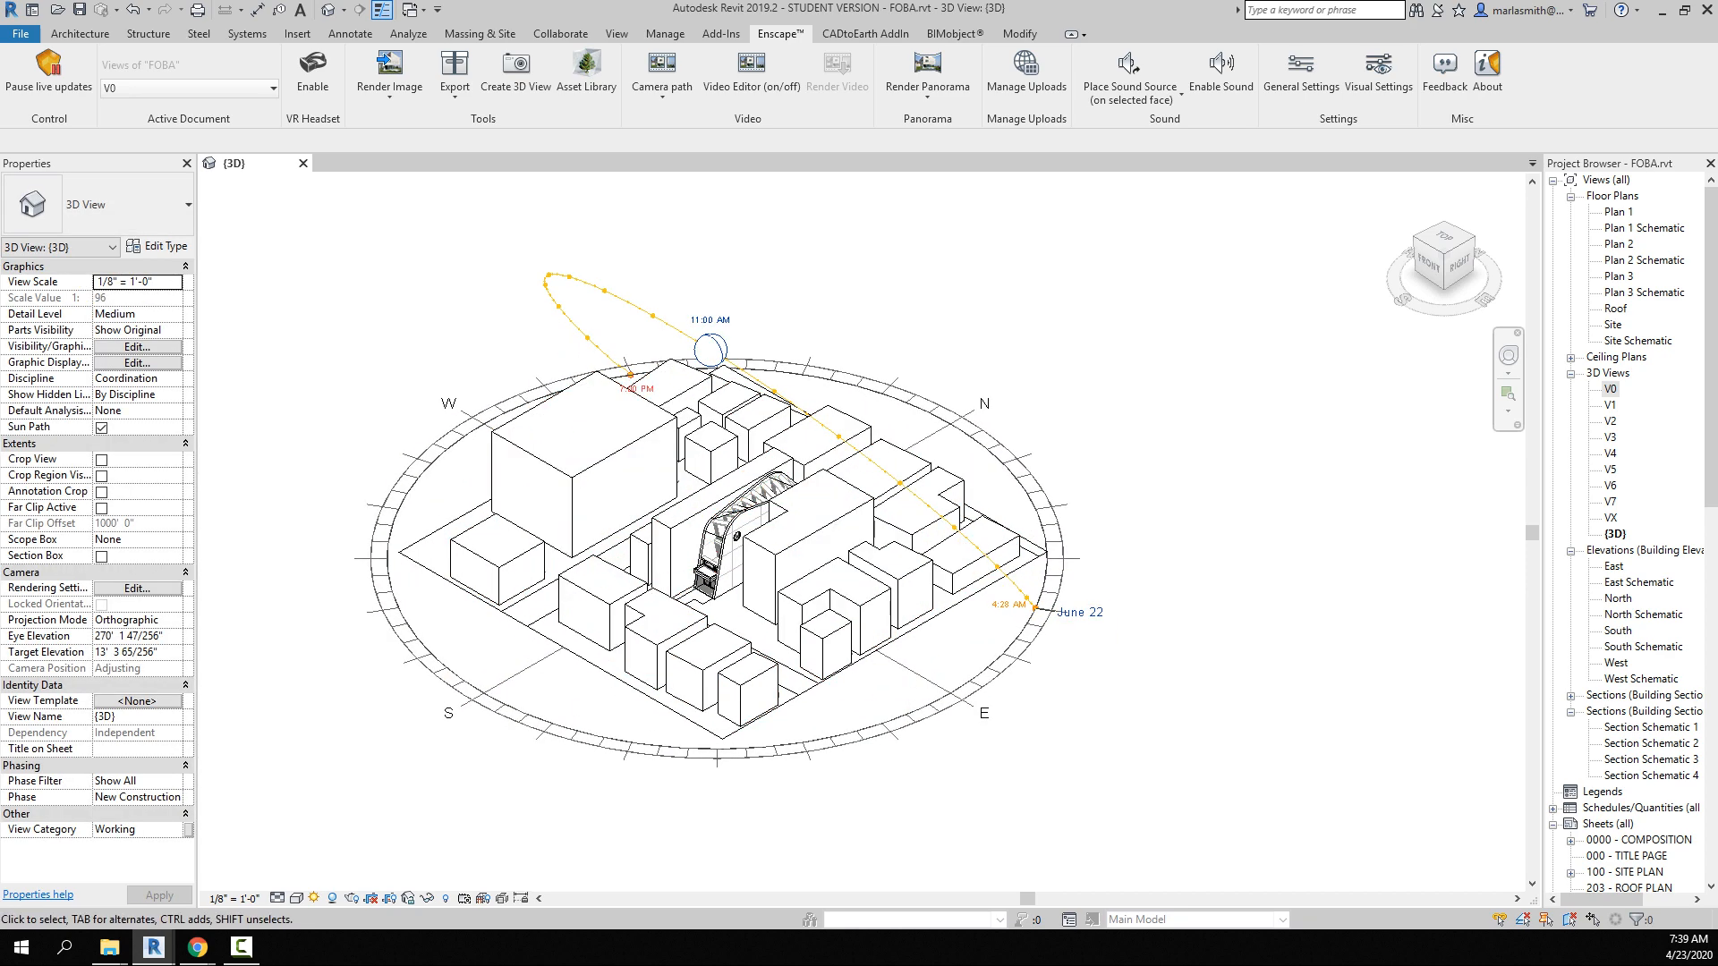
Switch the site massing to Realistic visual style.
left_click(711, 349)
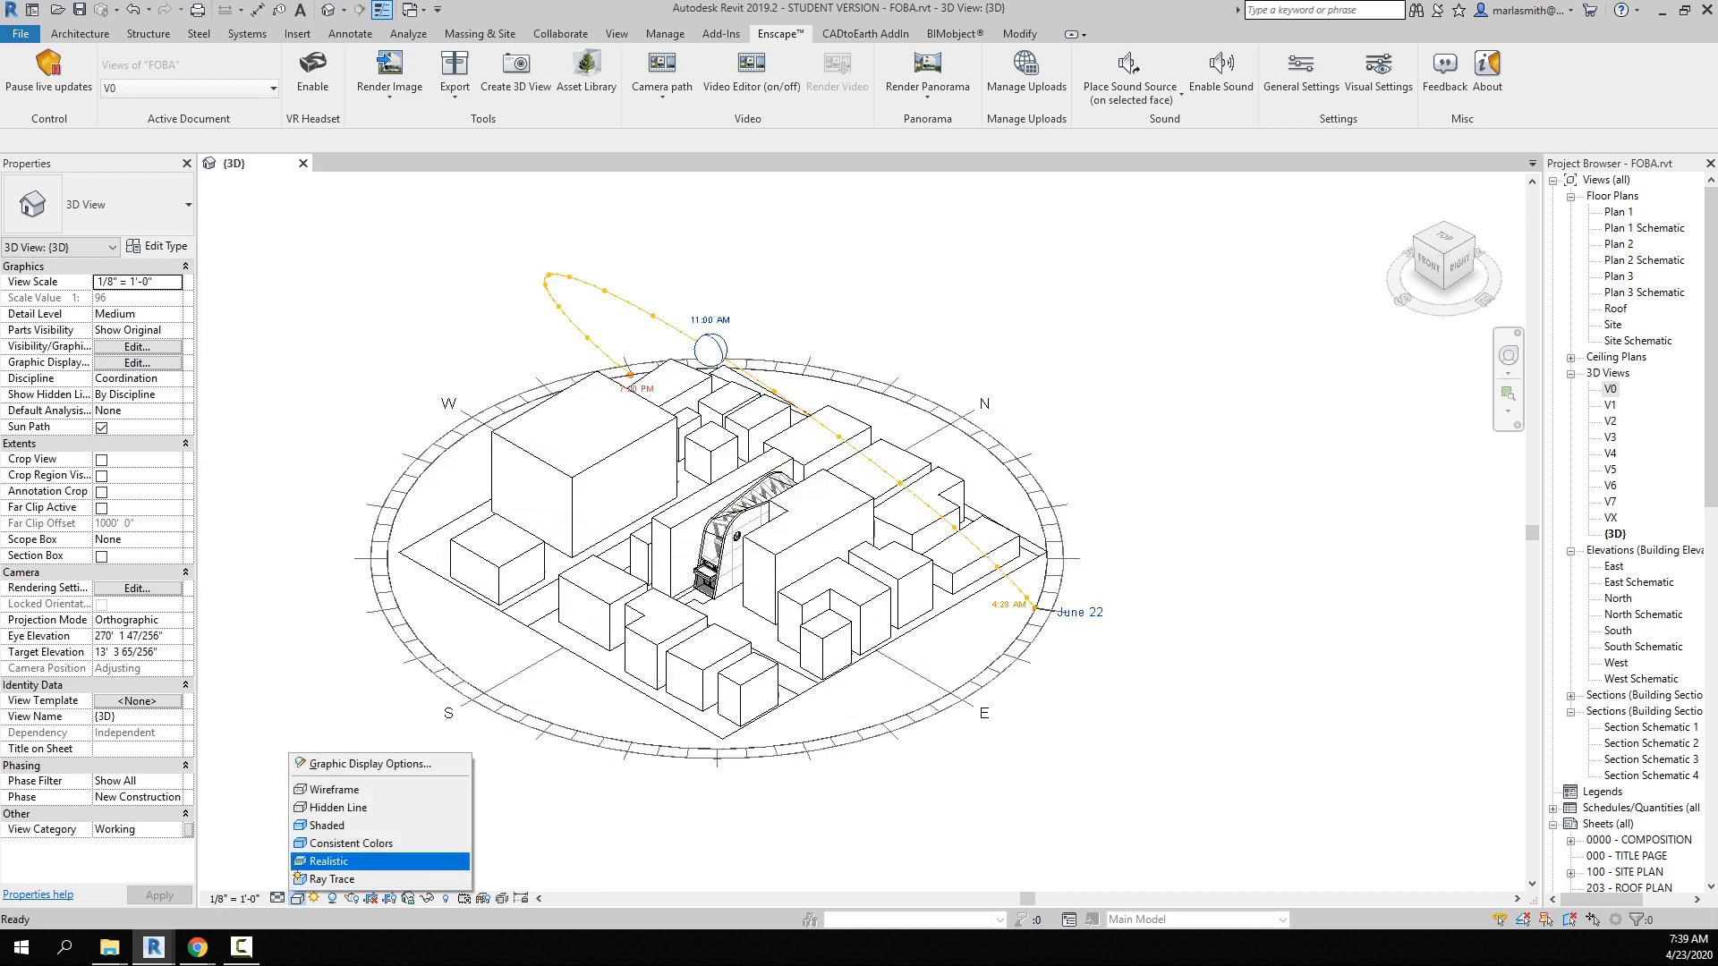
left_click(327, 860)
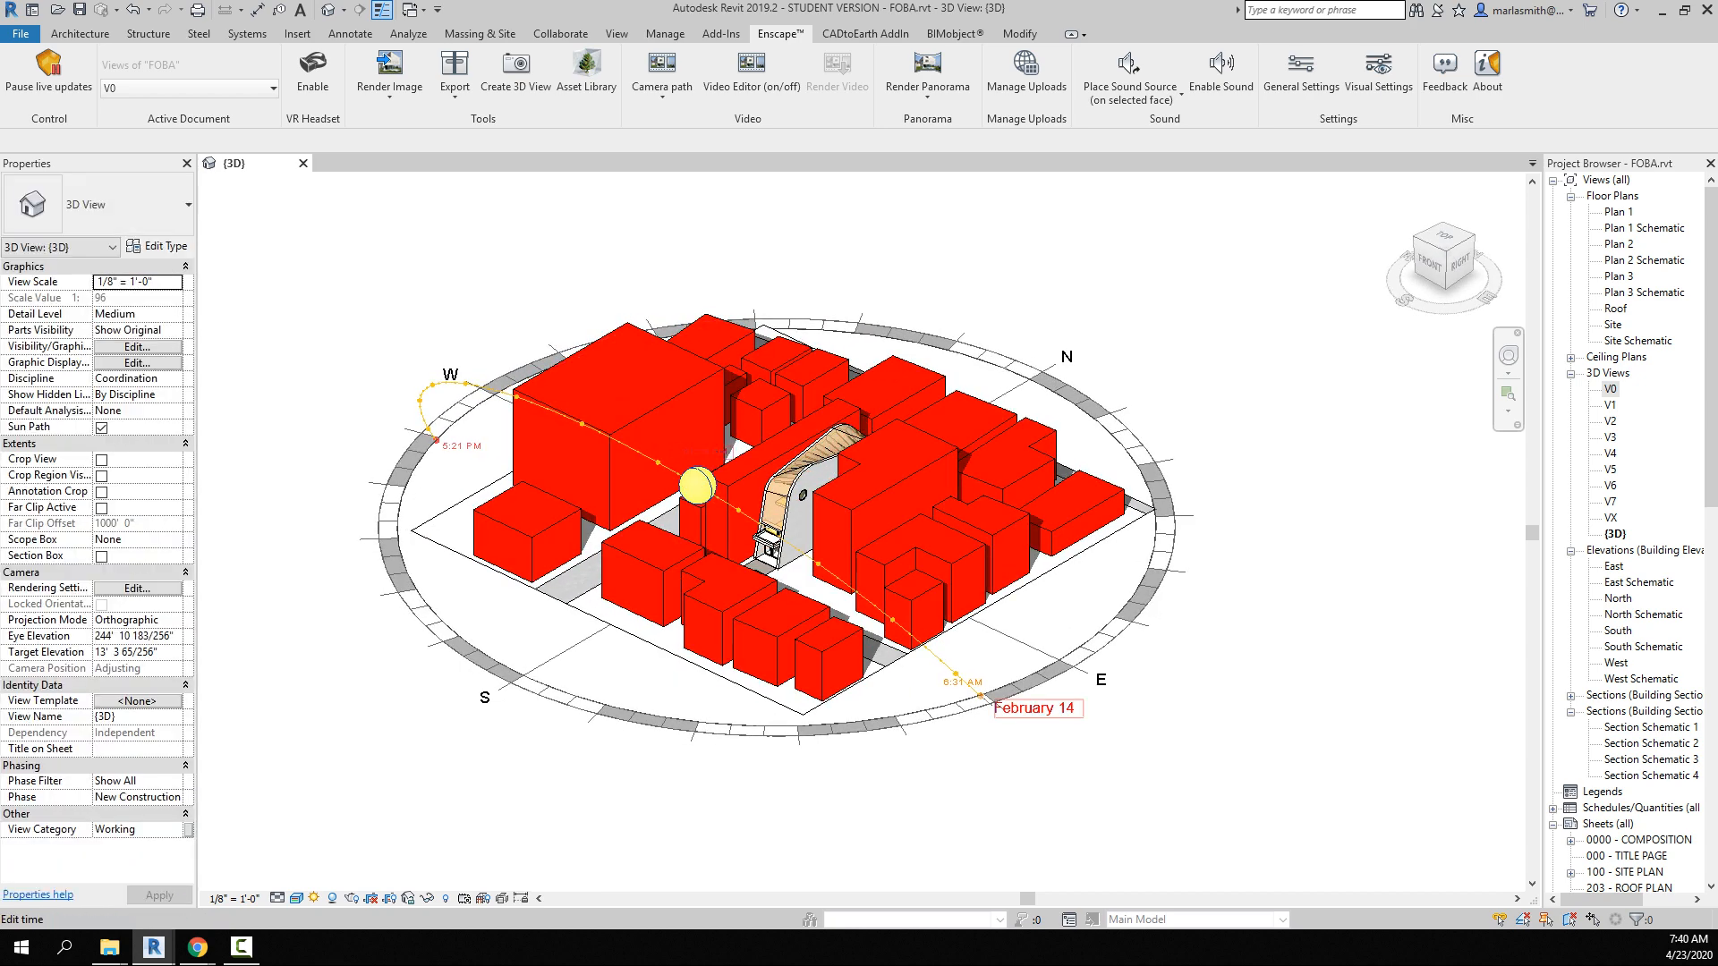
mouse_move(695, 481)
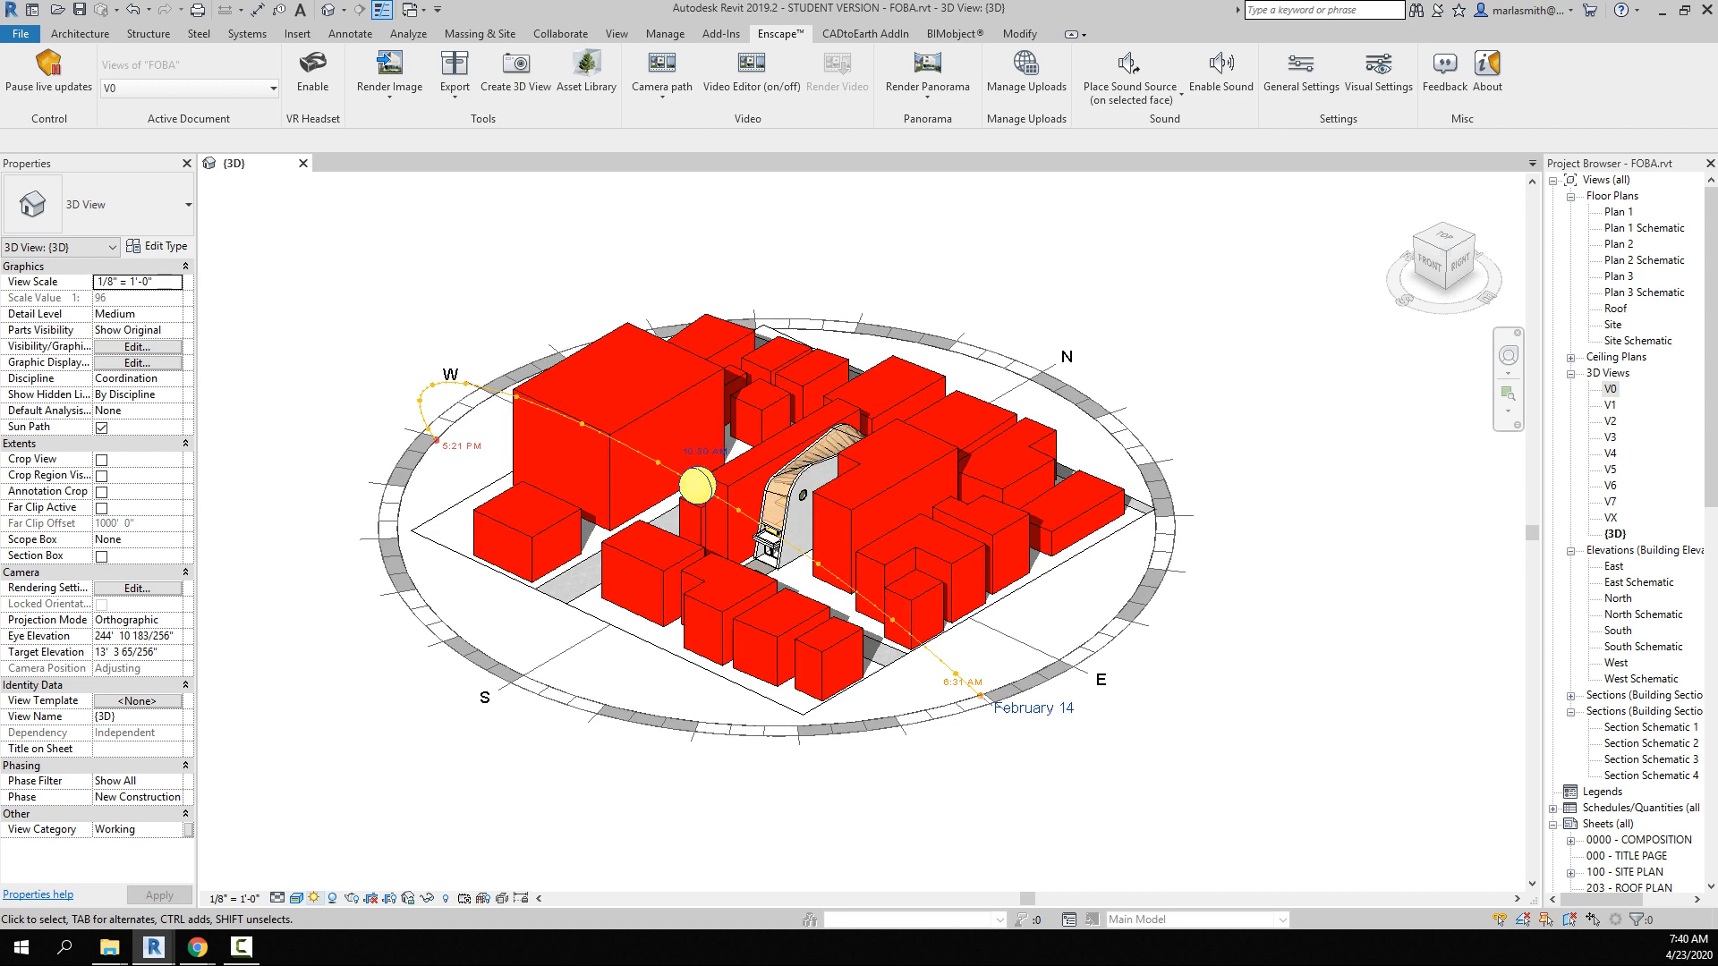
Start saving the current sun position as a preset from Sun Settings.
left_click(324, 898)
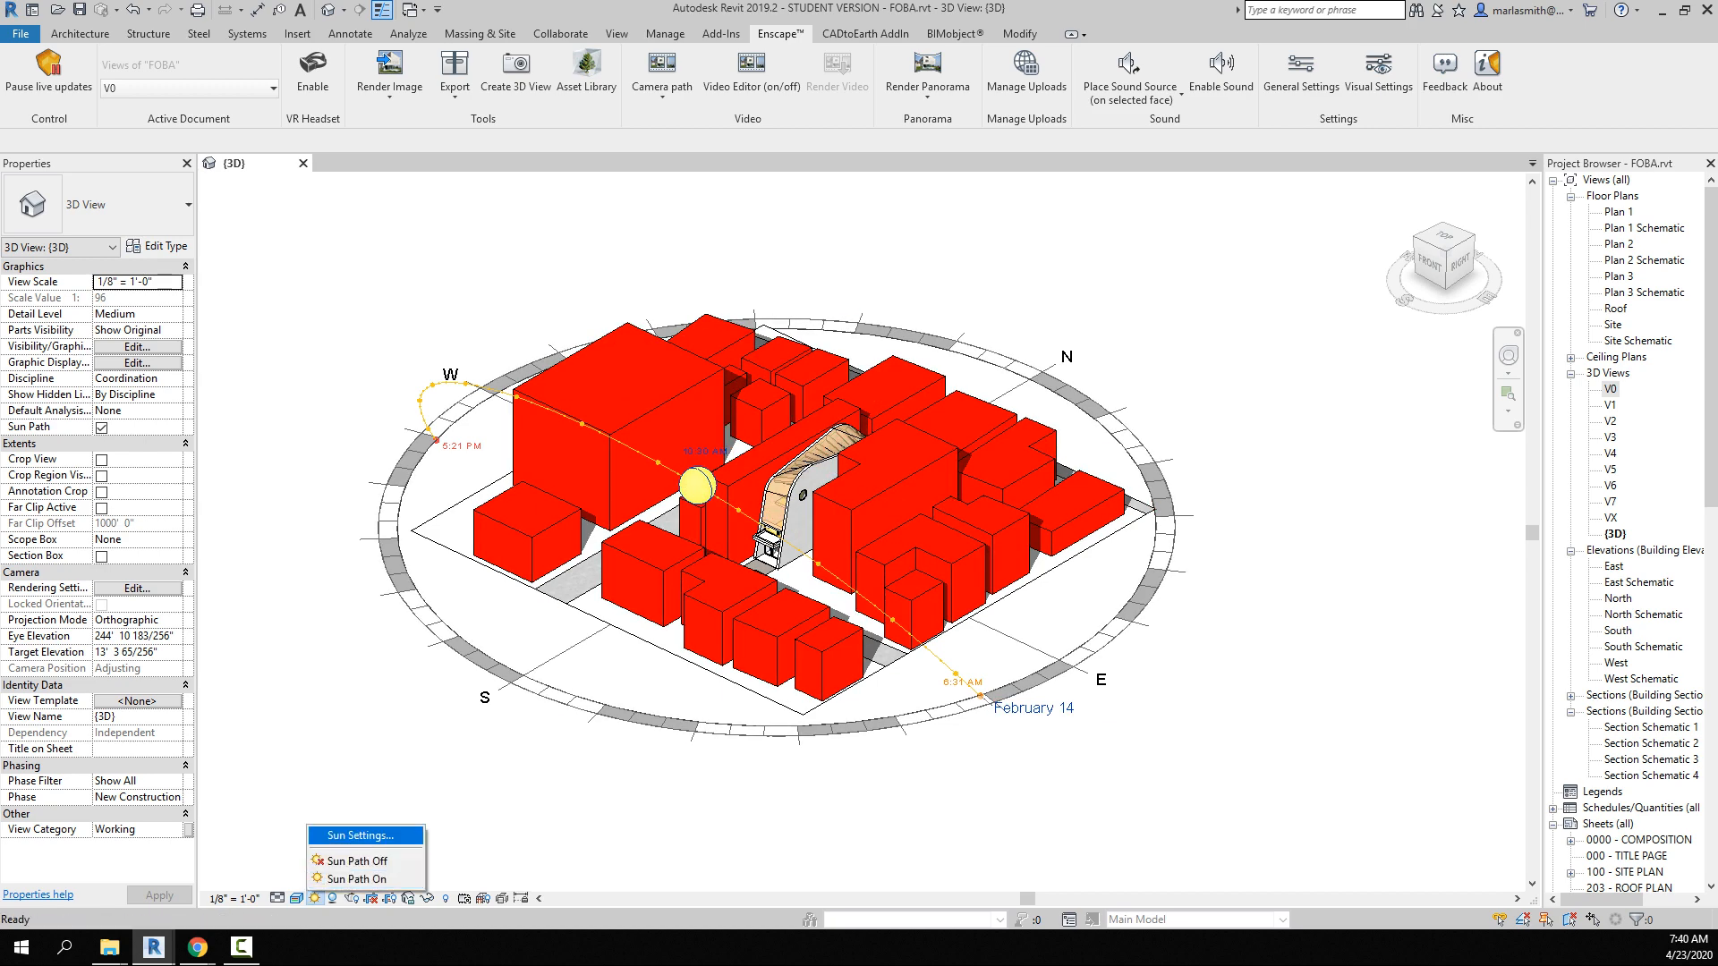
left_click(363, 836)
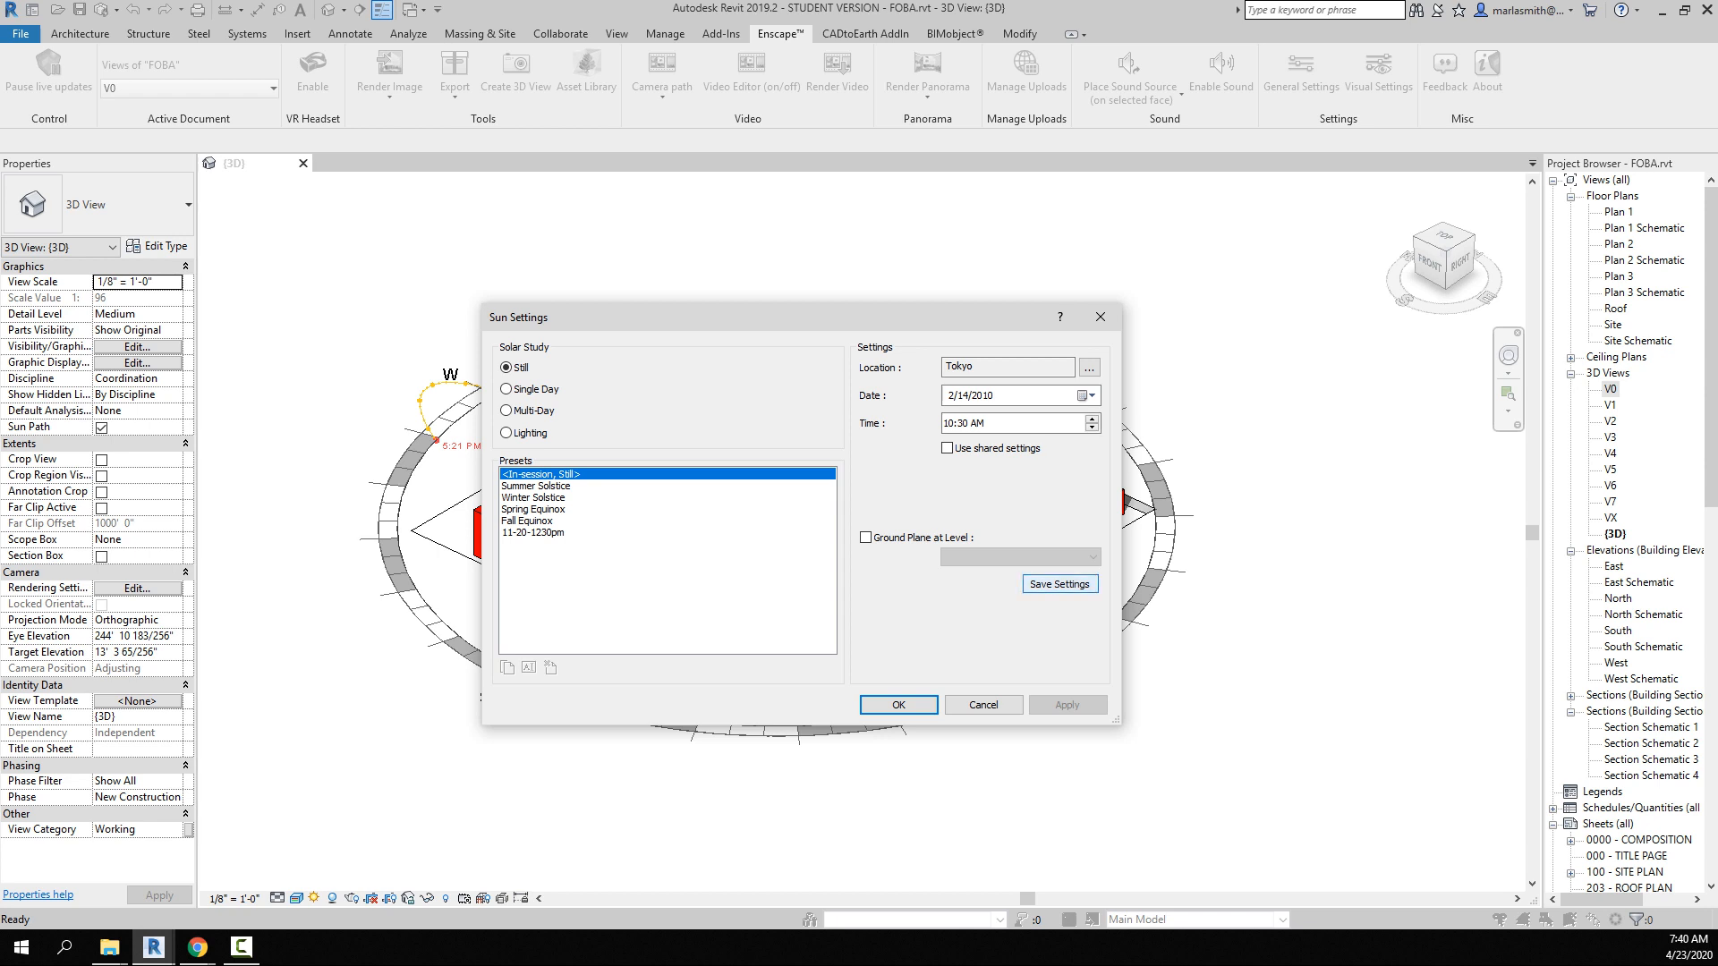
left_click(1057, 584)
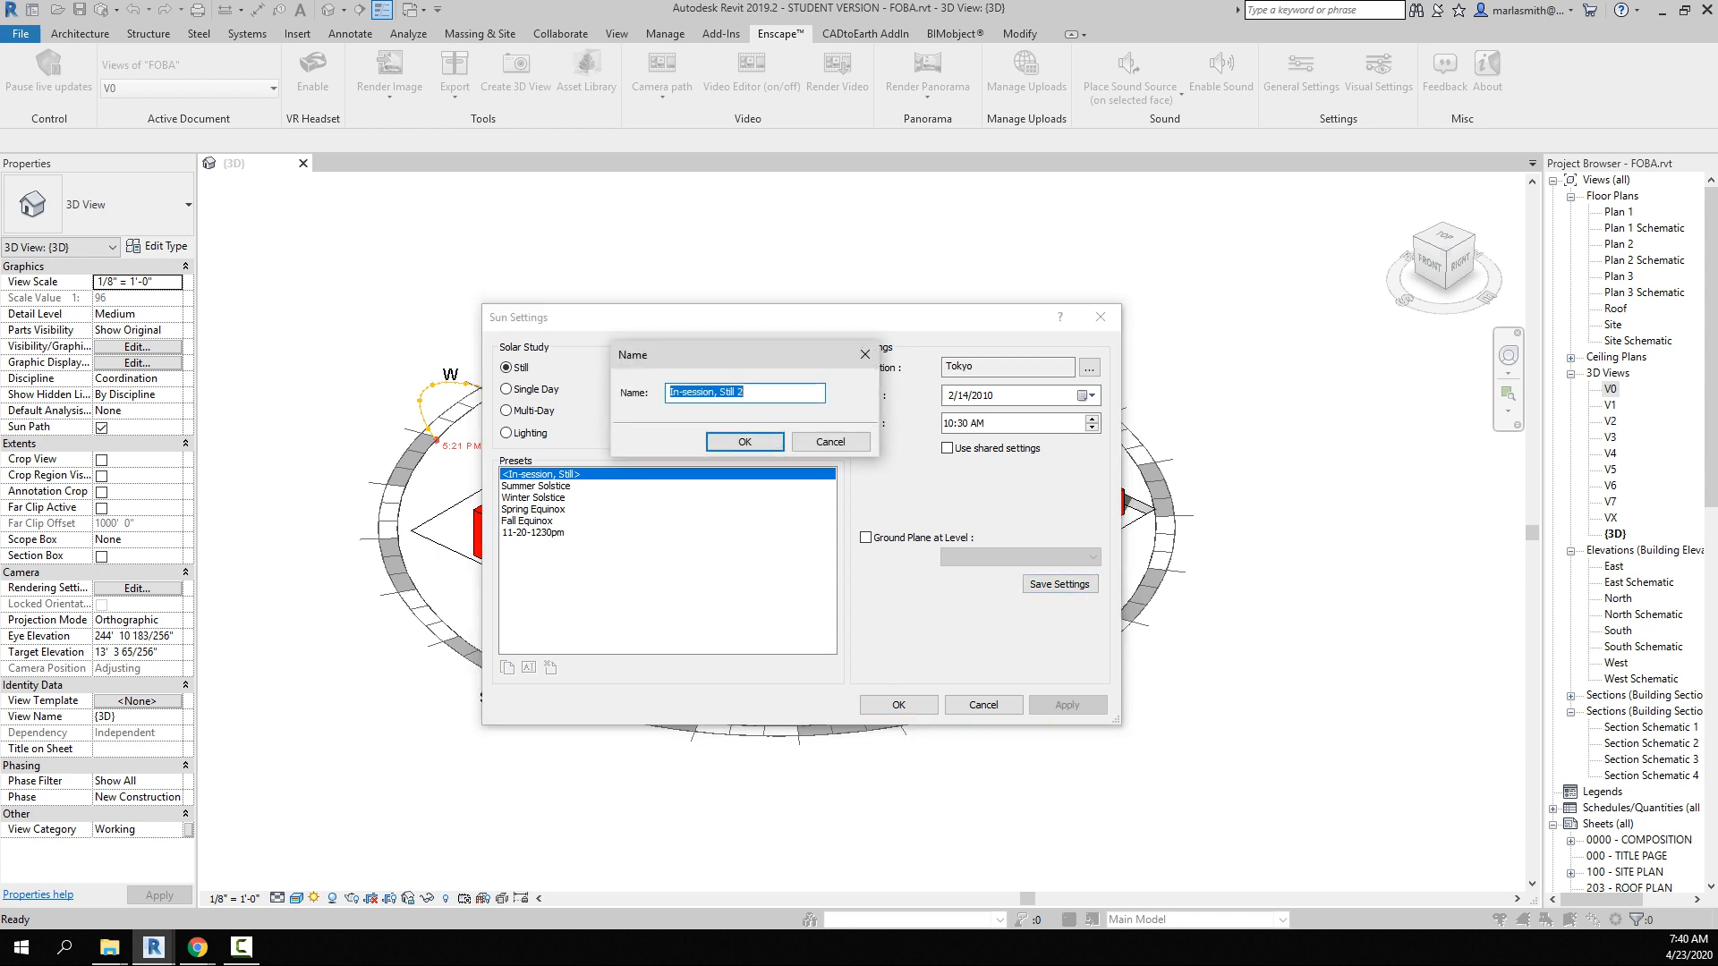
Name the preset 02-14-1030am, confirm it, and close the sun settings.
type("4")
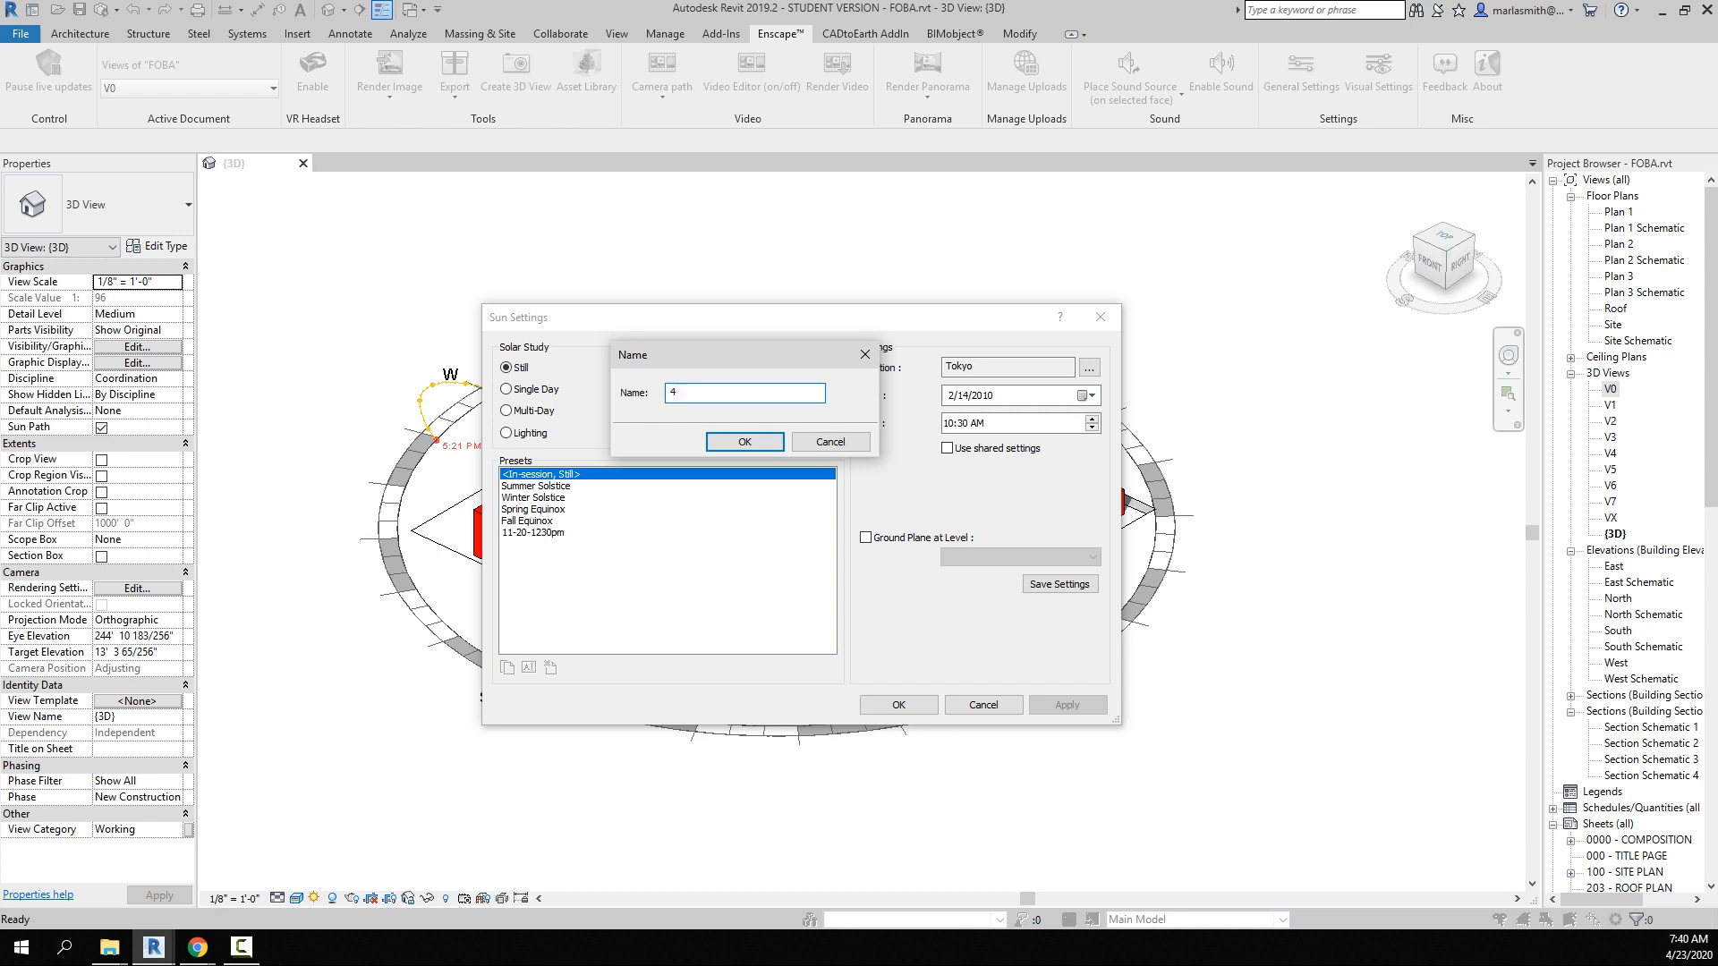
type("02-1")
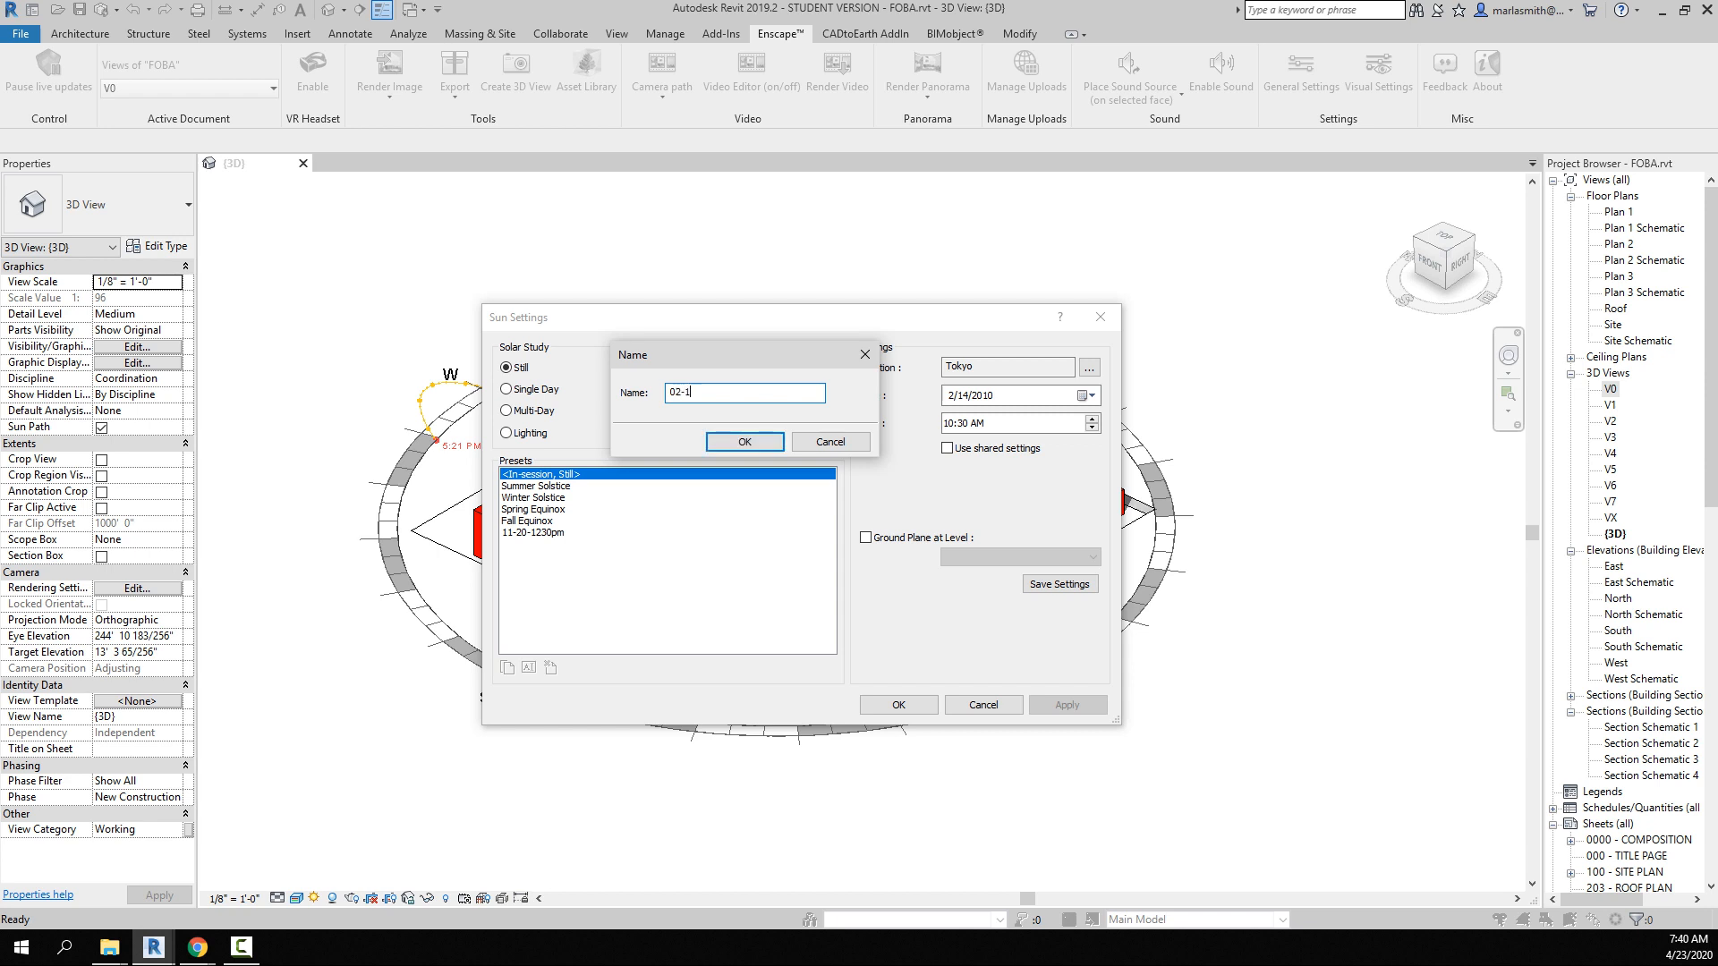
type("4")
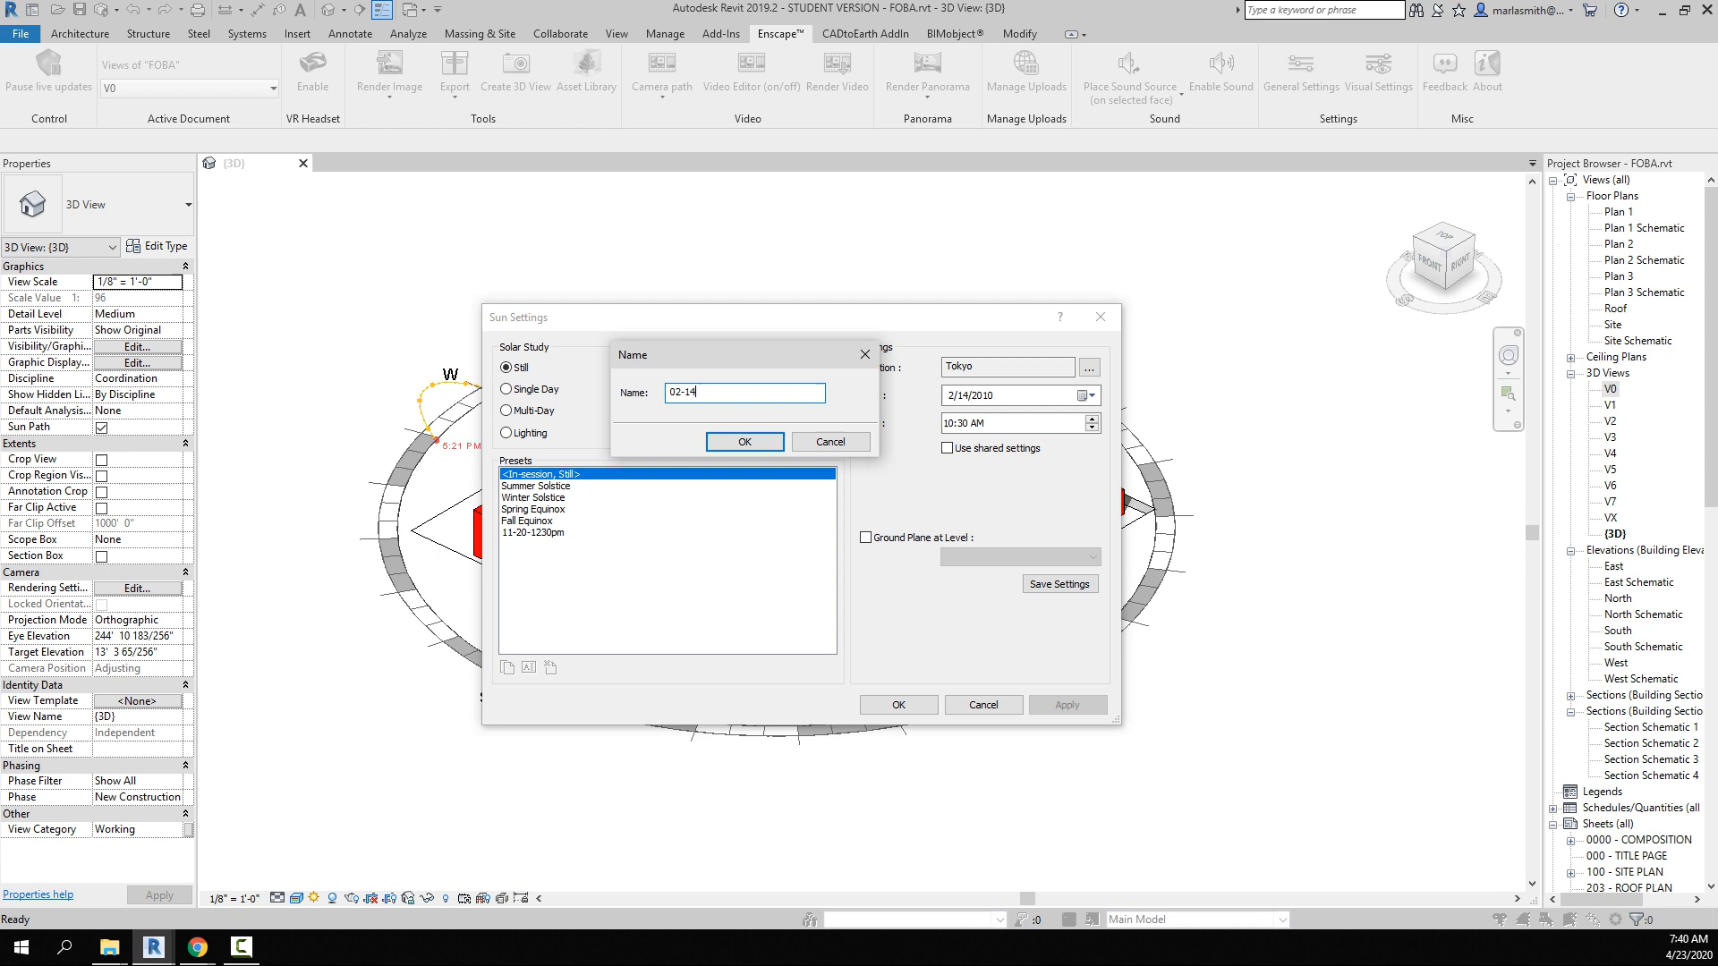
type("-2")
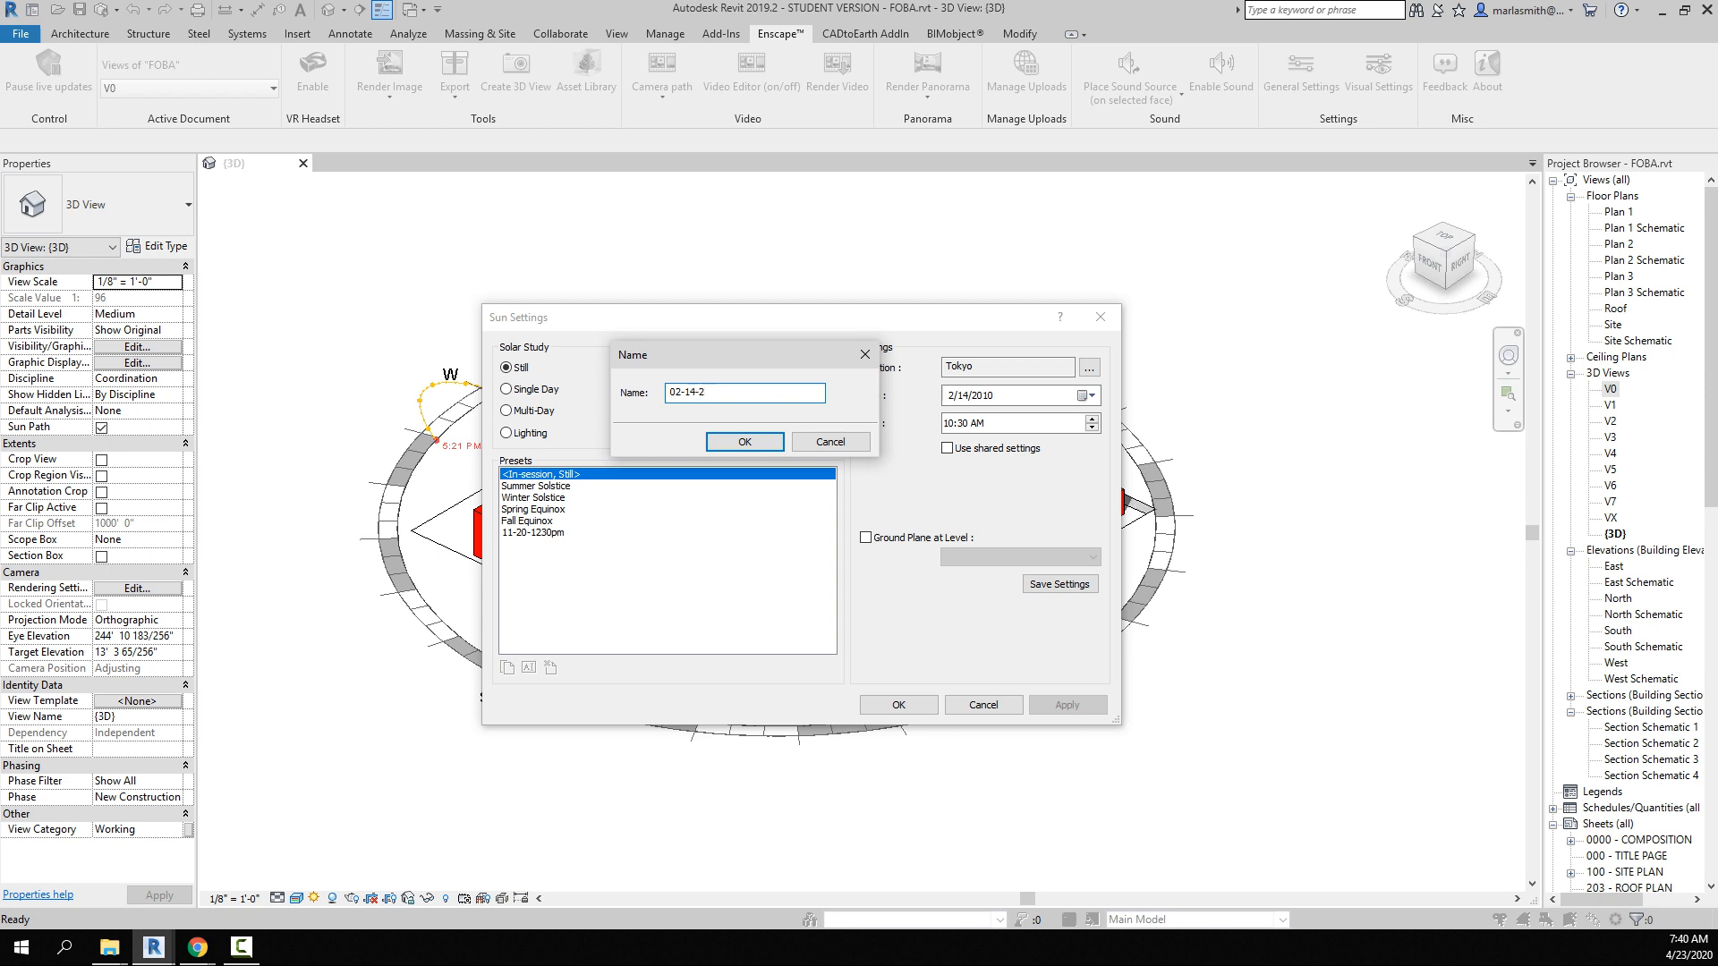
key("Backspace")
type("1030am")
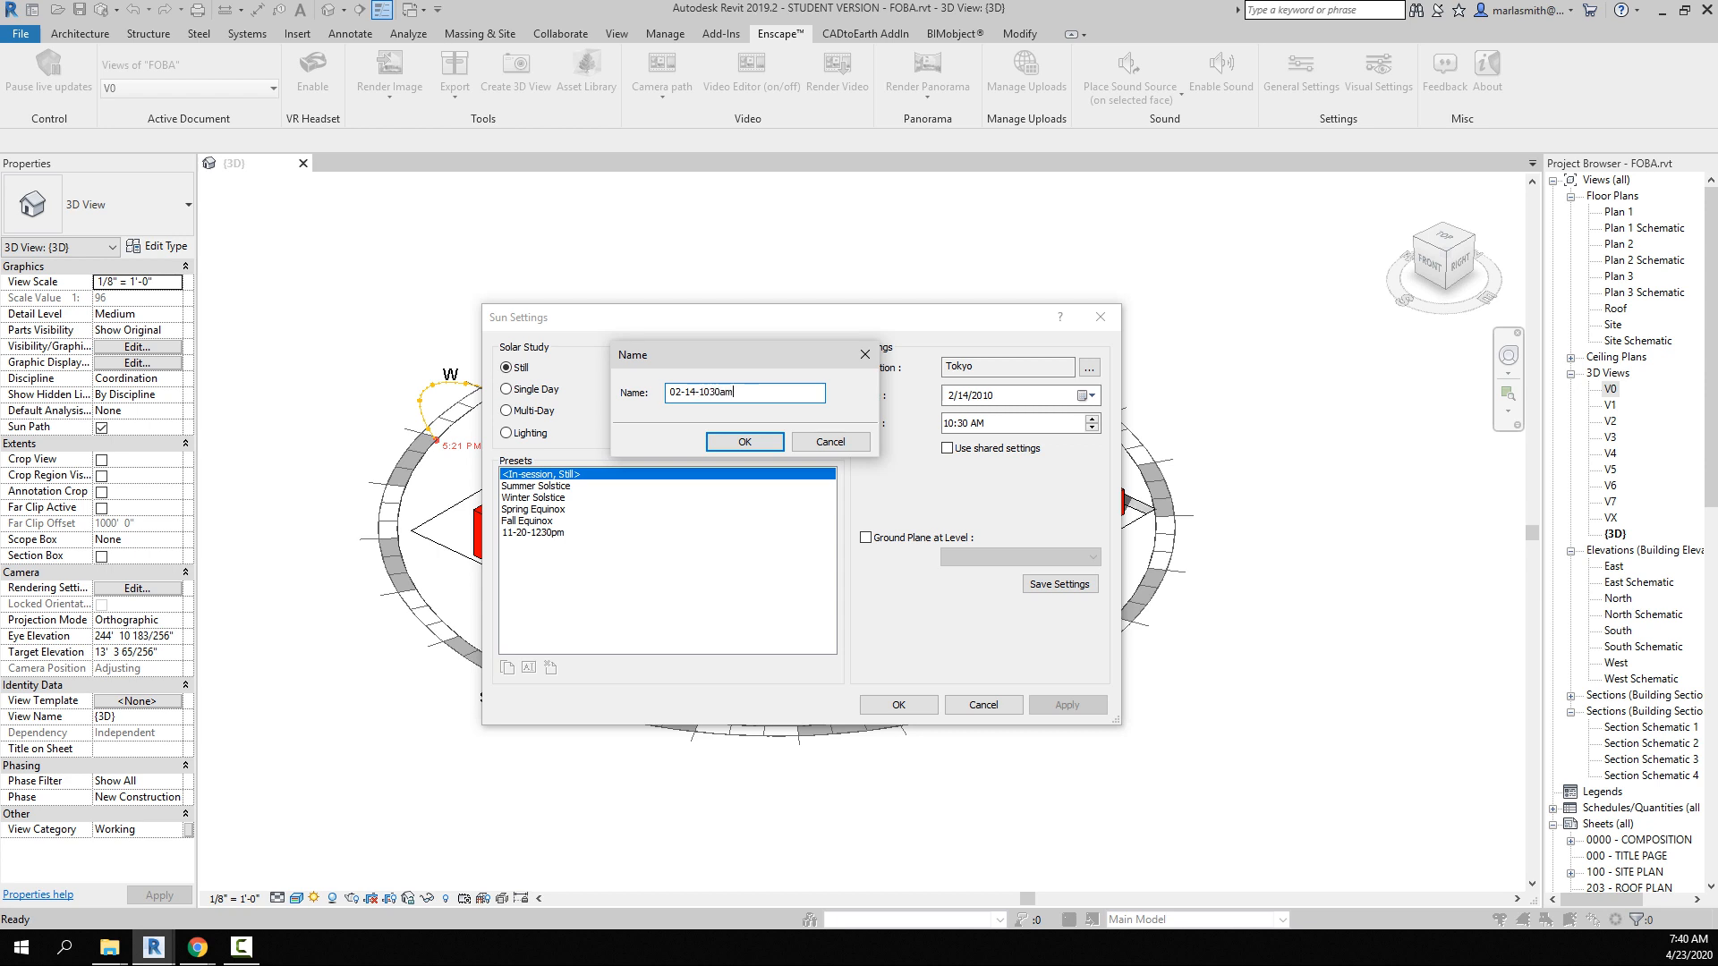
left_click(745, 442)
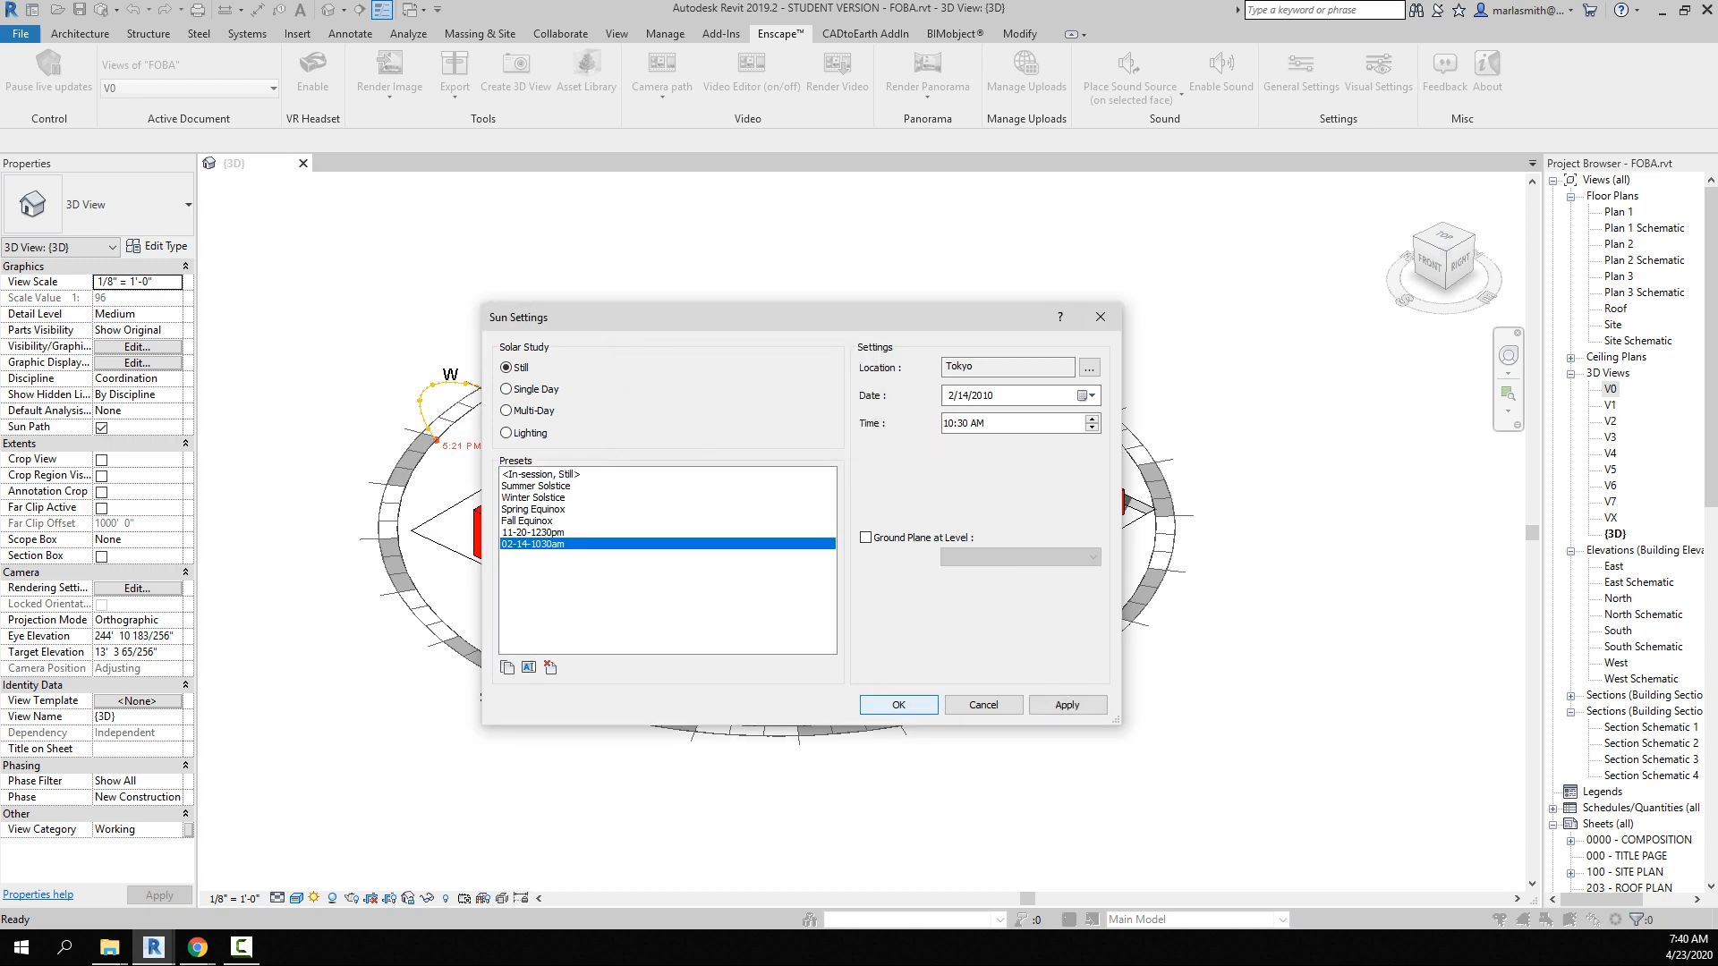
left_click(896, 705)
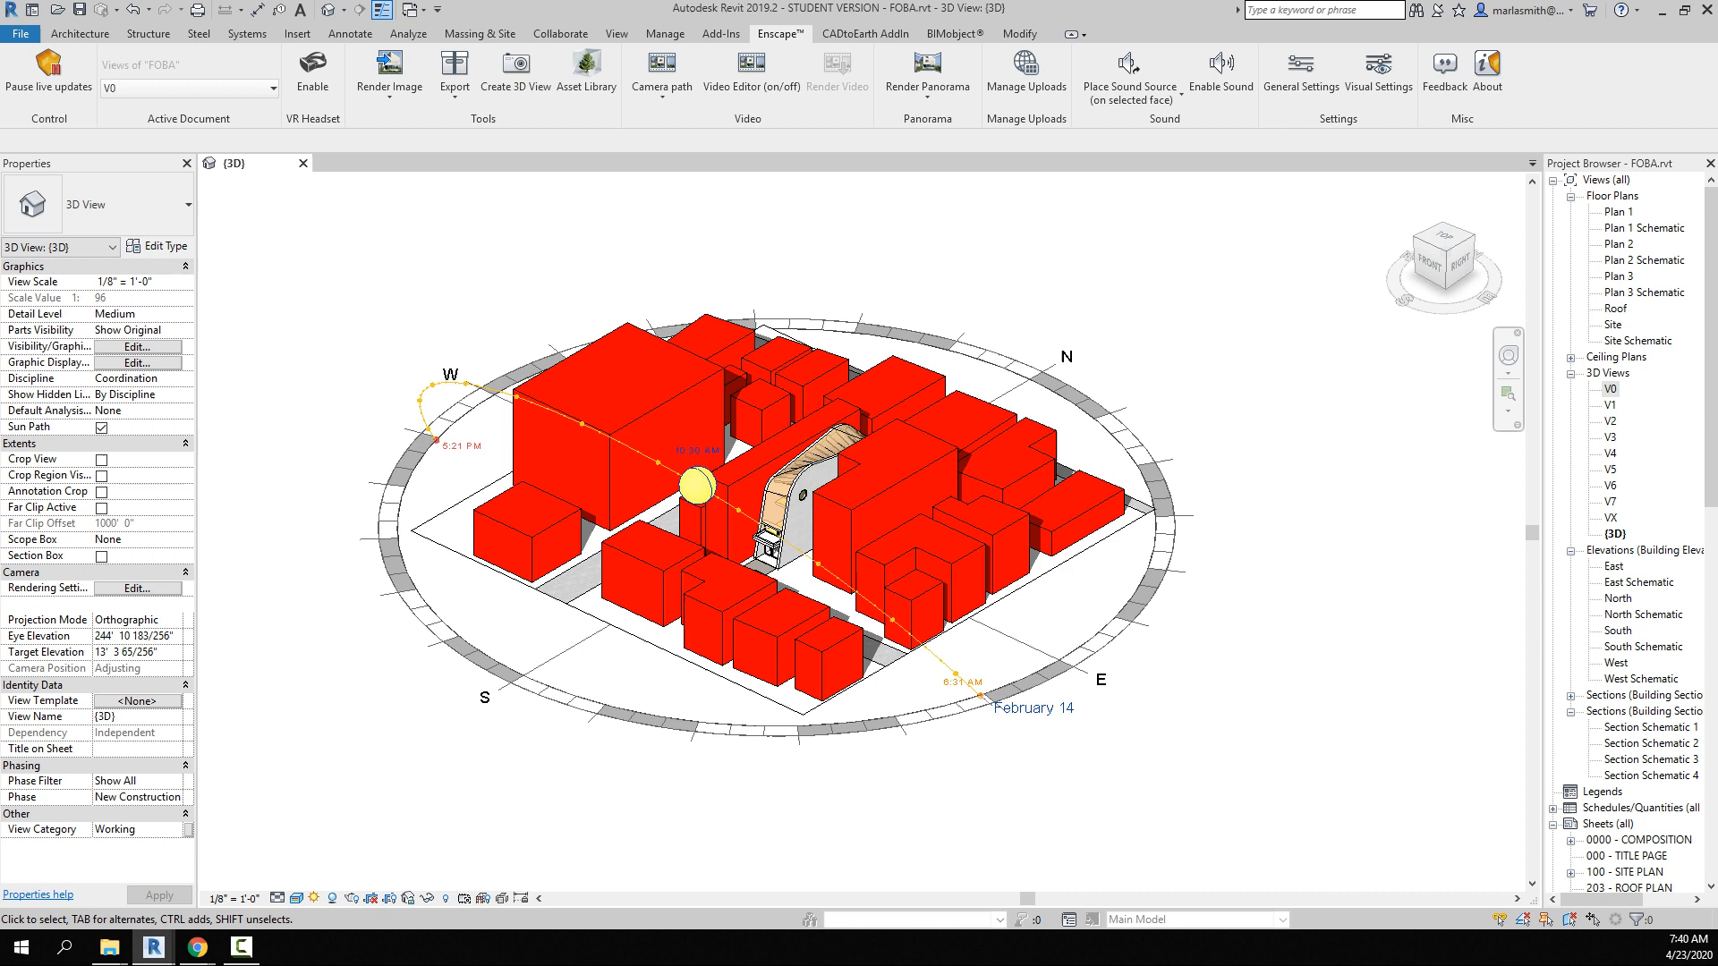